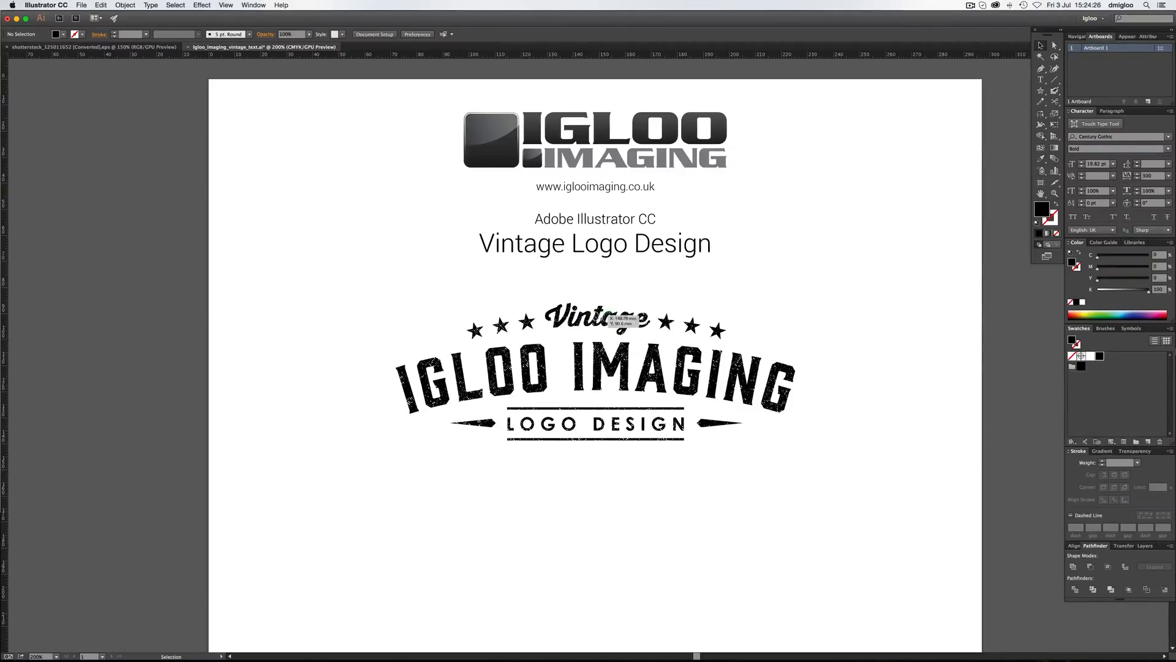
mouse_move(615, 321)
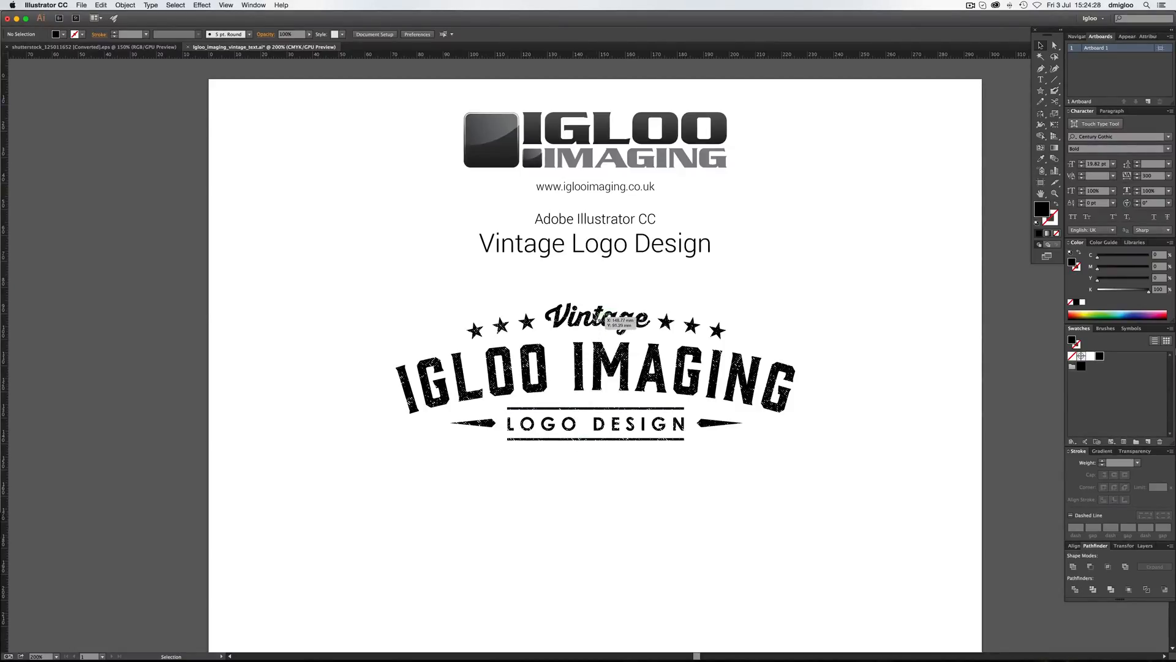
- Place a copy of the Font 1/2/3 sample text on the artboard and align it to the artboard
drag(601, 321, 618, 504)
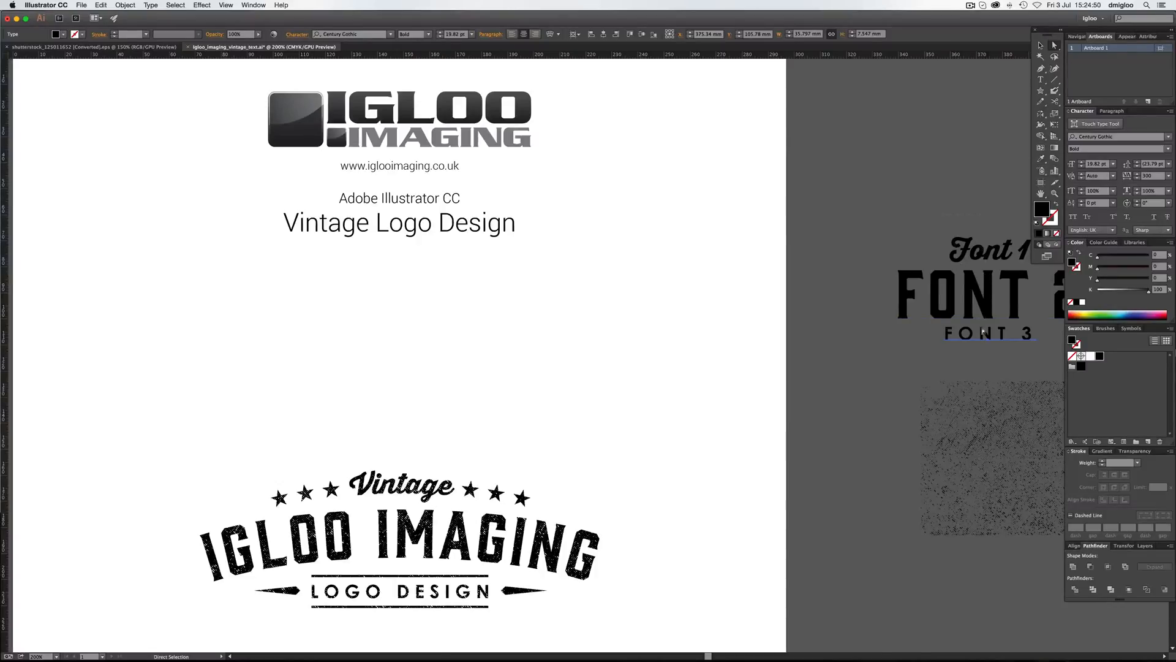
click(979, 293)
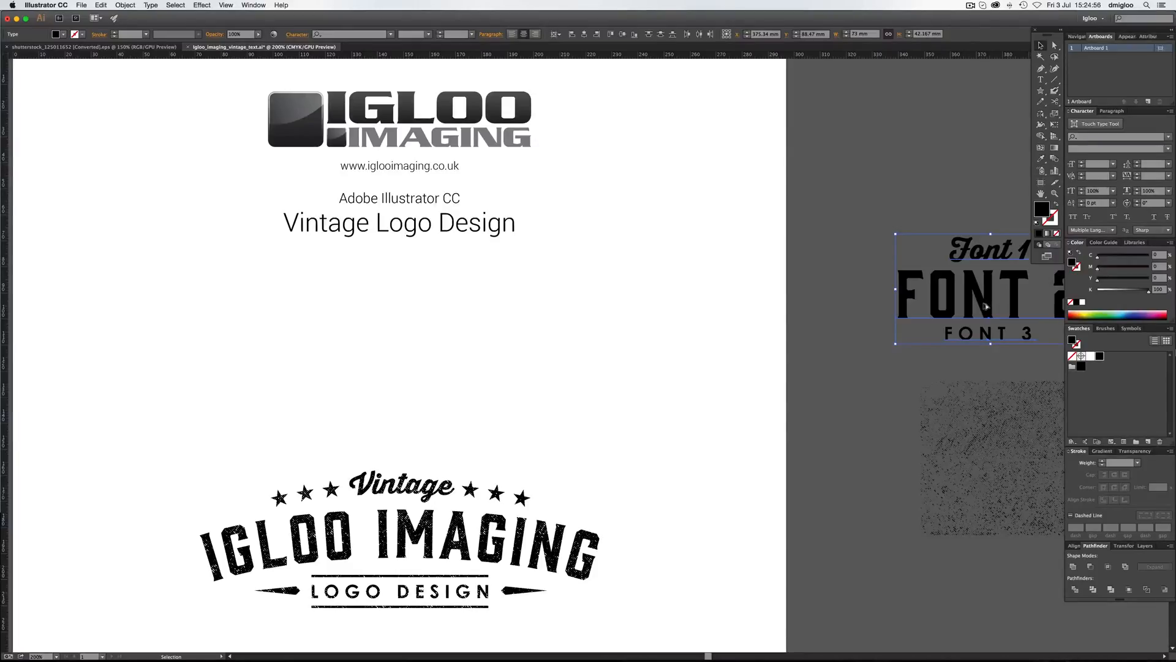
drag(979, 293, 393, 329)
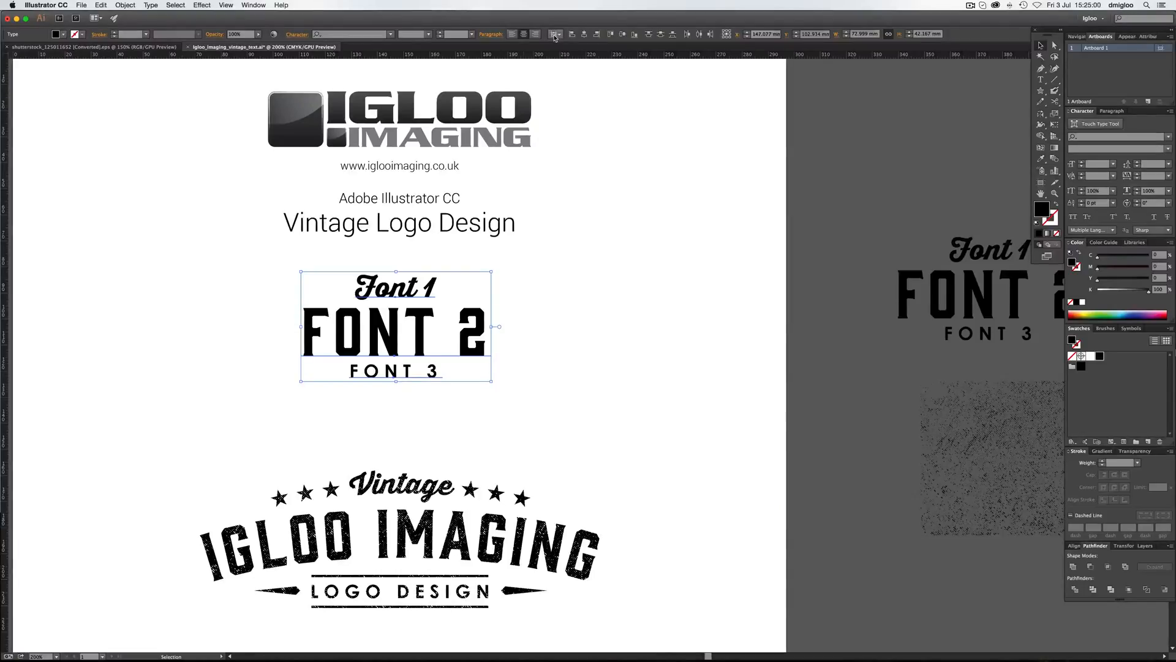
click(555, 34)
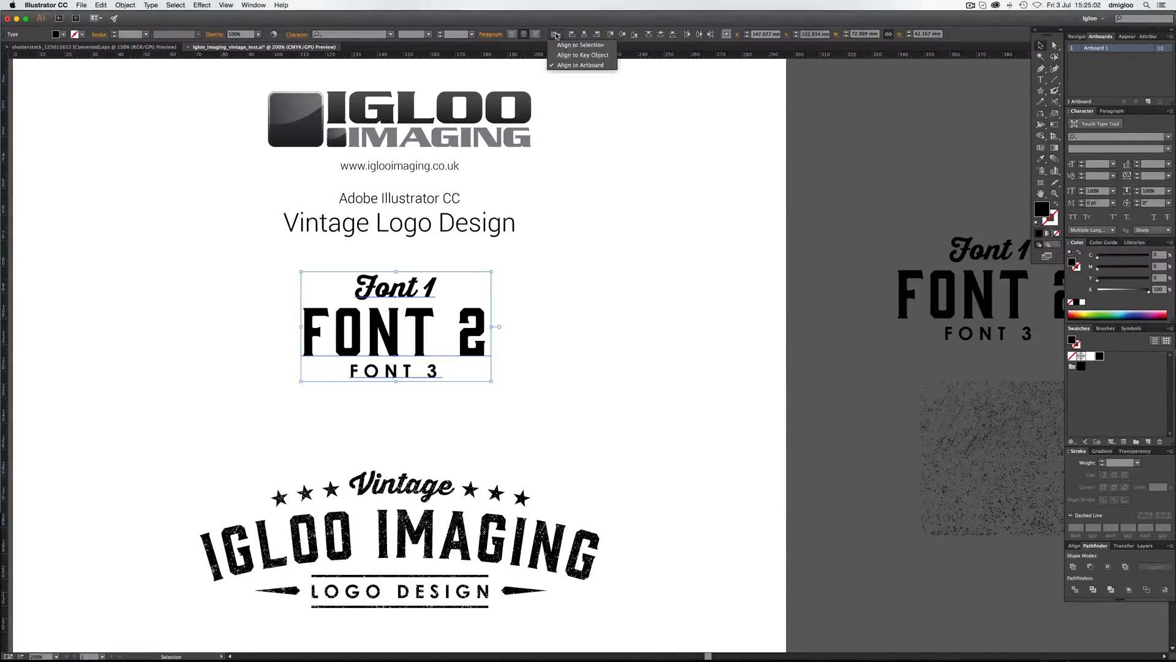
click(581, 65)
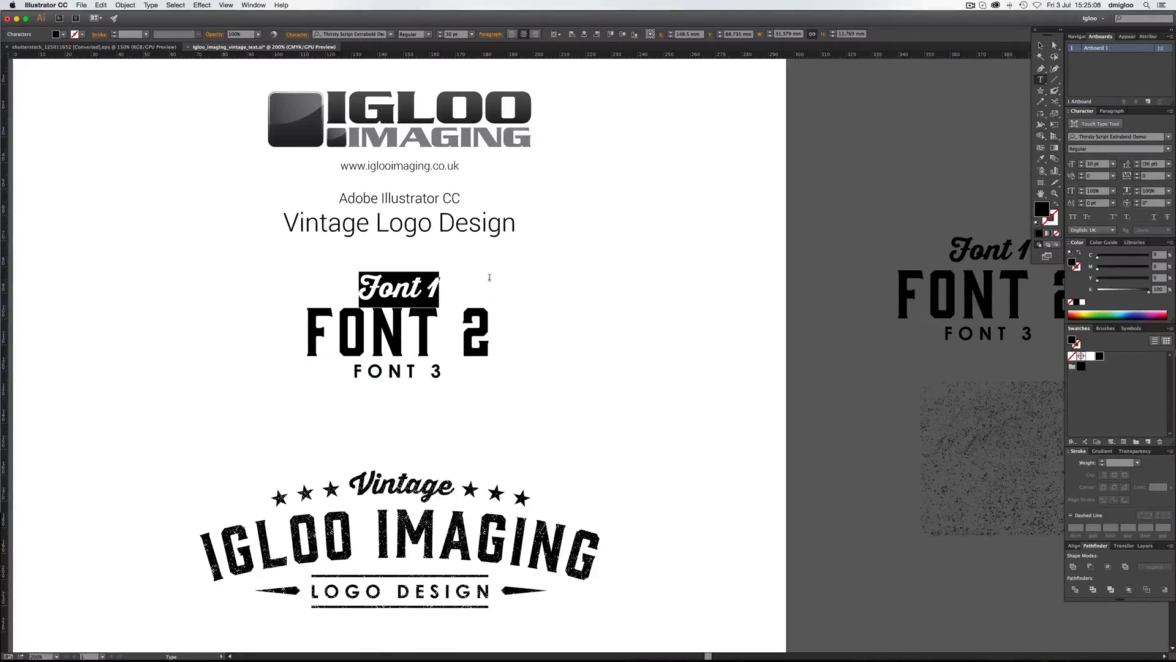
- Retype the three lines as Vintage, IGLOO IMAGING and LOGO DESIGN
text(Vintage)
click(397, 371)
text(LOGO DE)
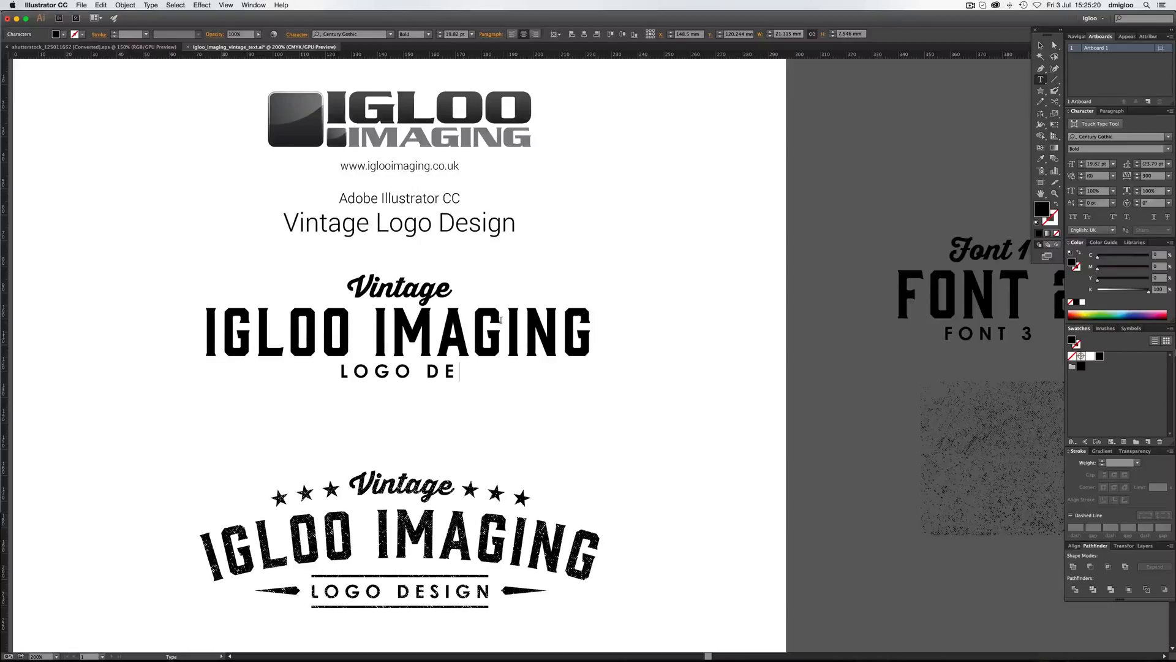
text(SIGN)
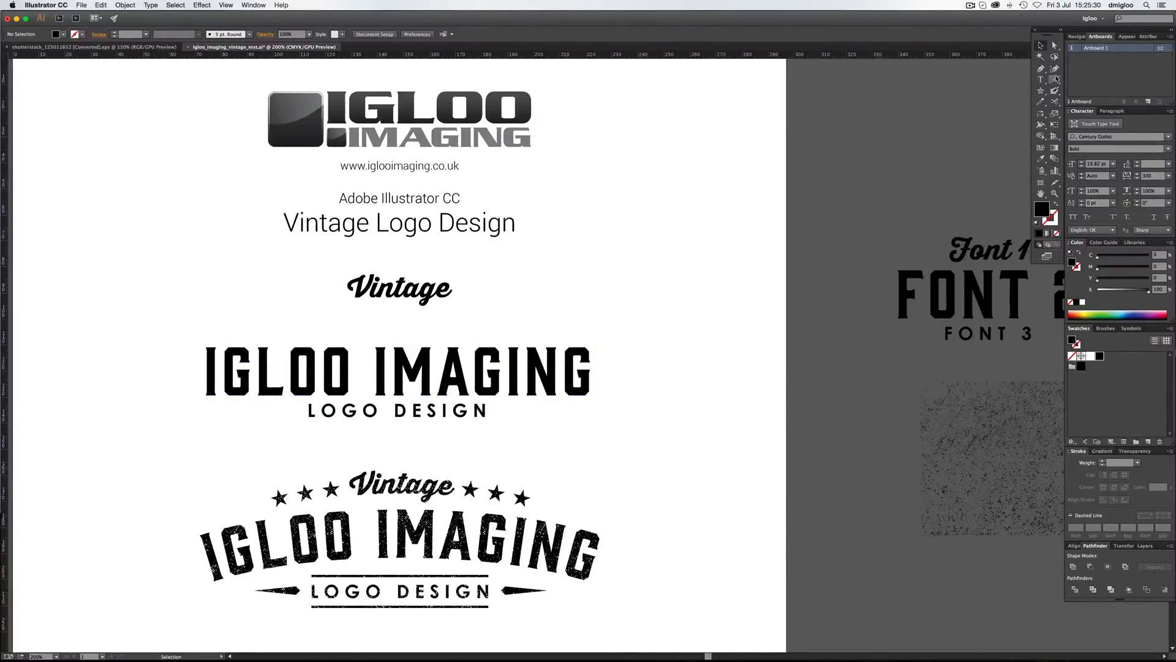
- Draw a large ellipse behind the title and cover its lower part with a rectangle for the arc cut
click(1041, 90)
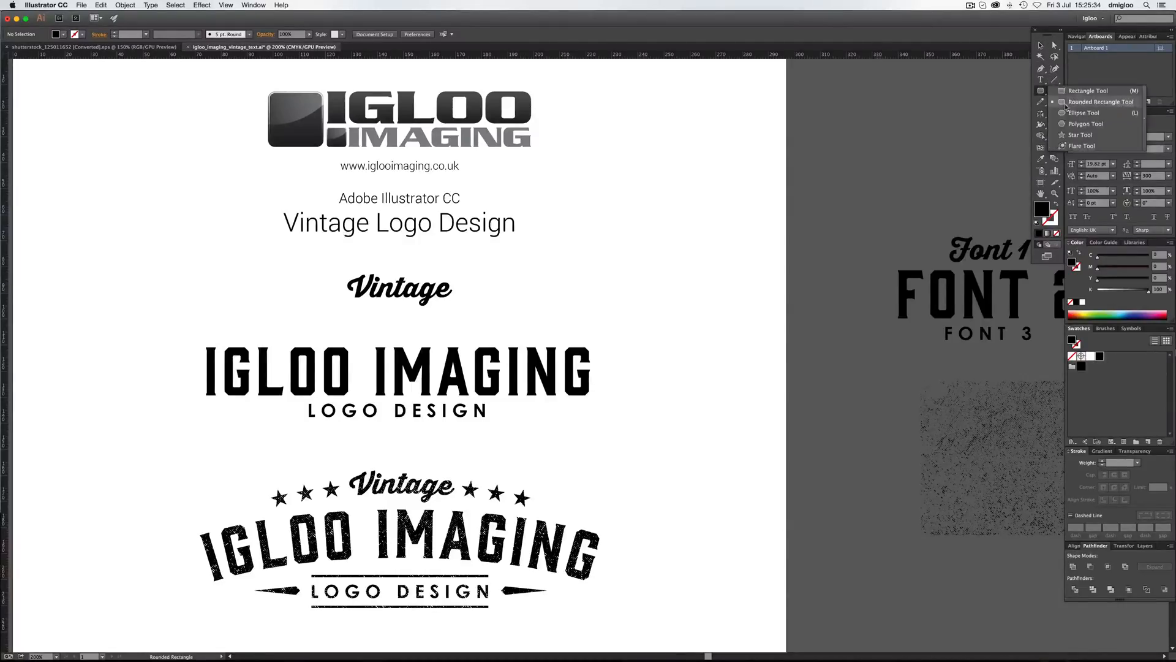
click(1084, 113)
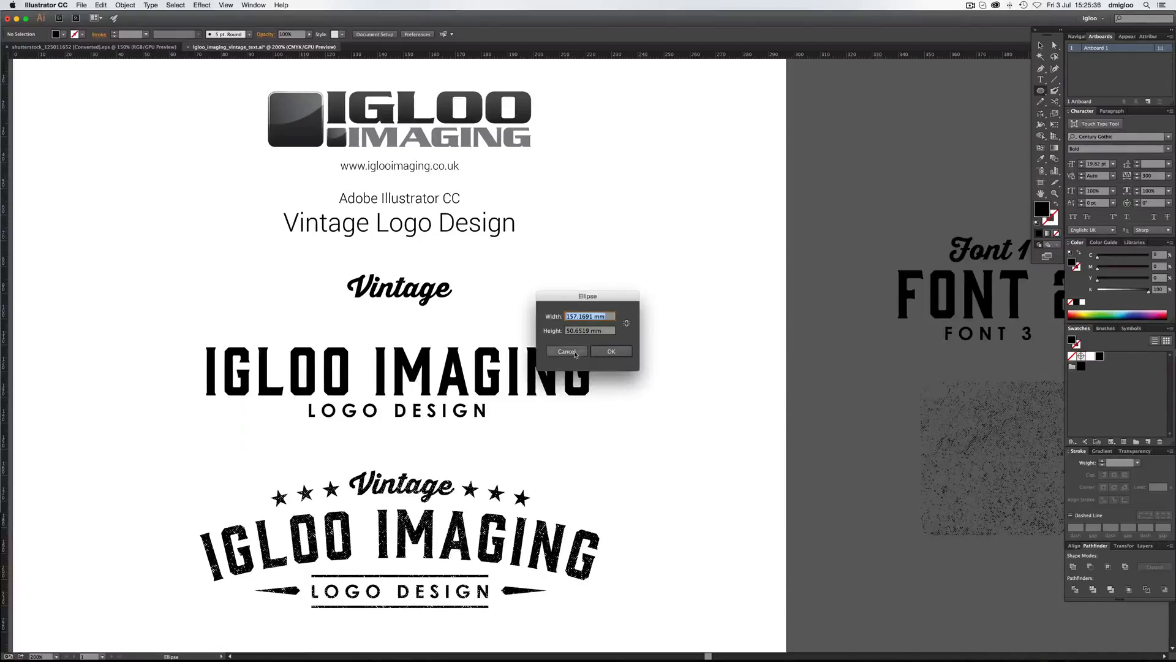
click(566, 351)
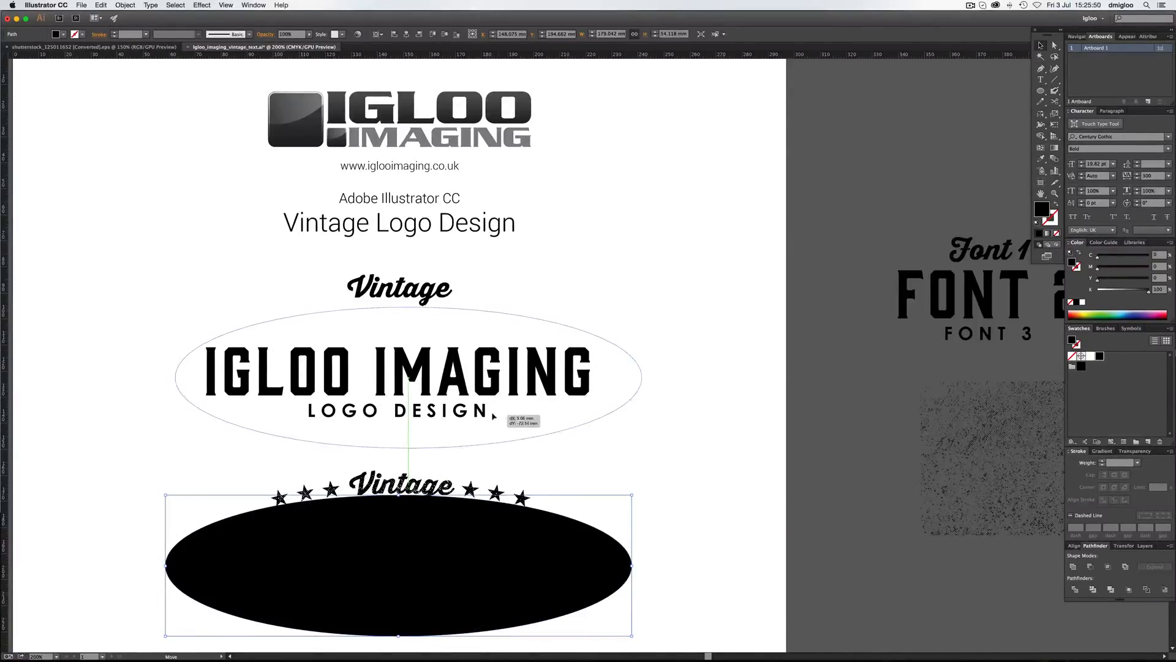
drag(399, 563, 399, 369)
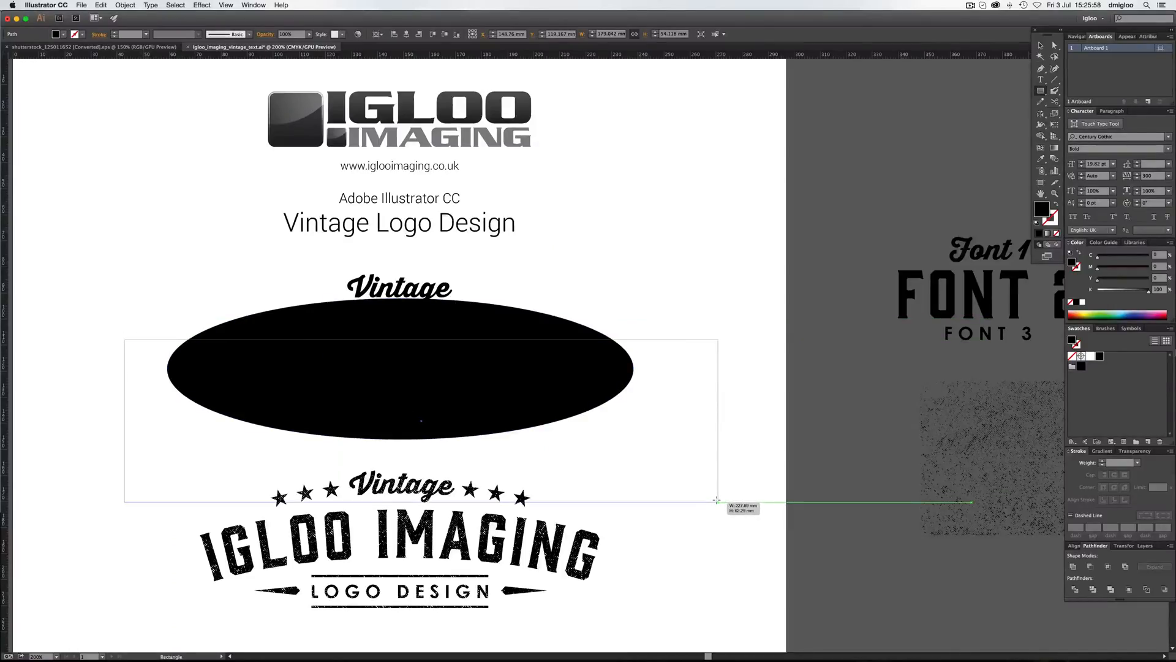
drag(717, 501, 703, 484)
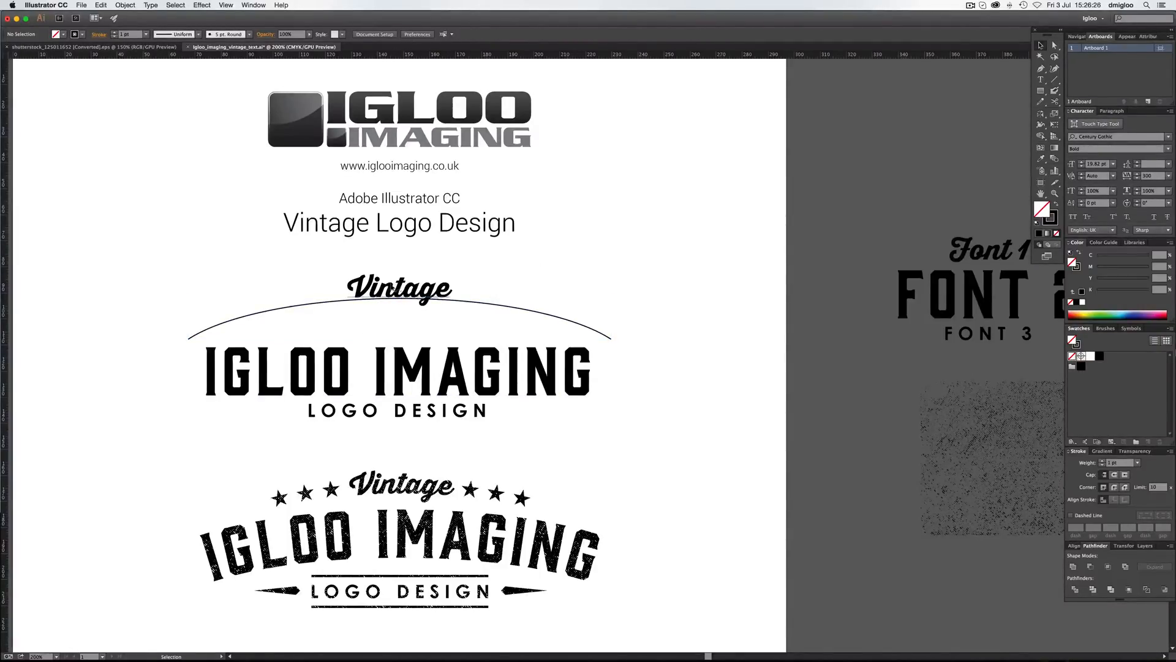
- Move the Vintage text onto the arc as type on a path
click(399, 288)
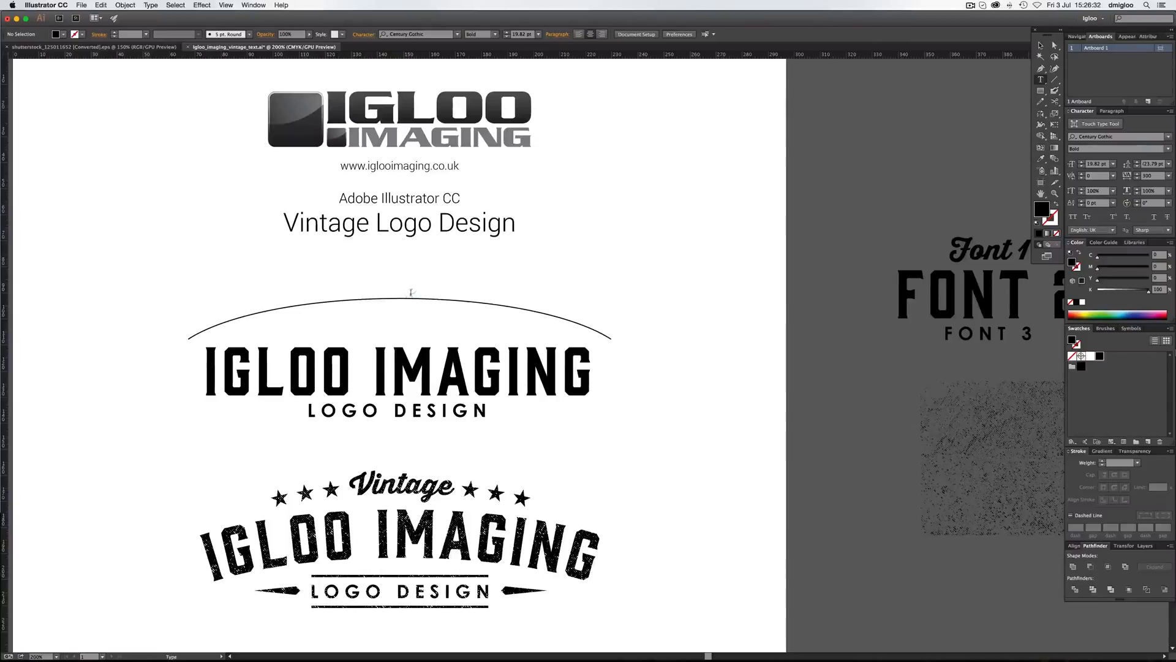
click(1042, 79)
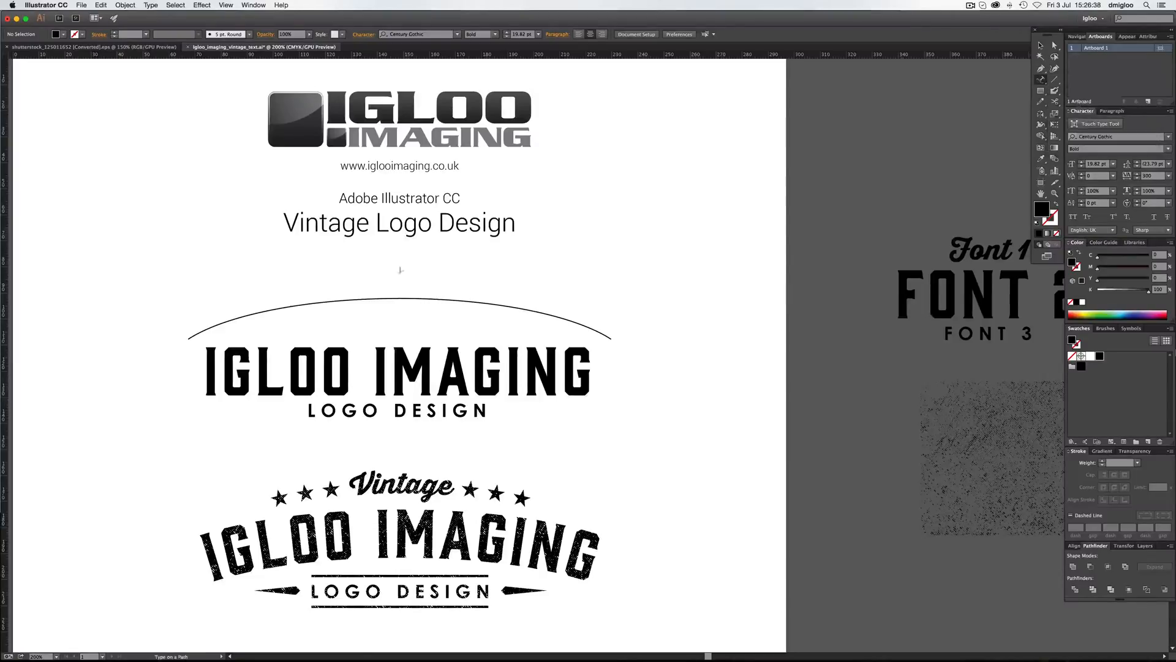
click(399, 301)
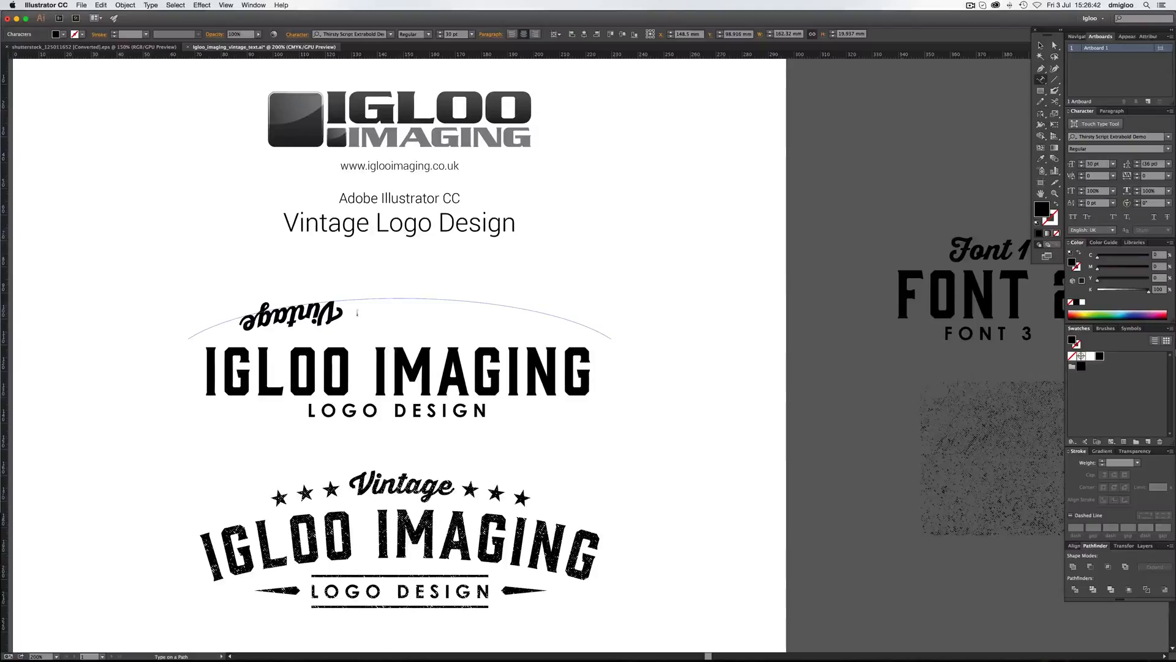
- In Type on a Path Options, enable Preview and Flip so Vintage reads upright
click(300, 314)
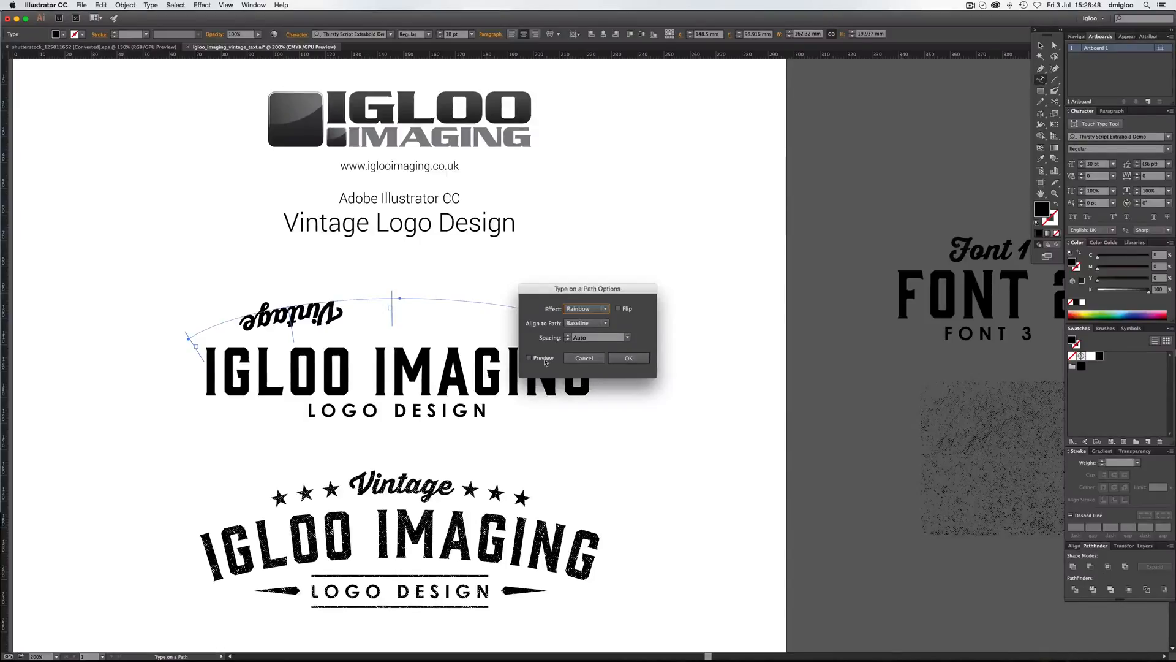
click(529, 357)
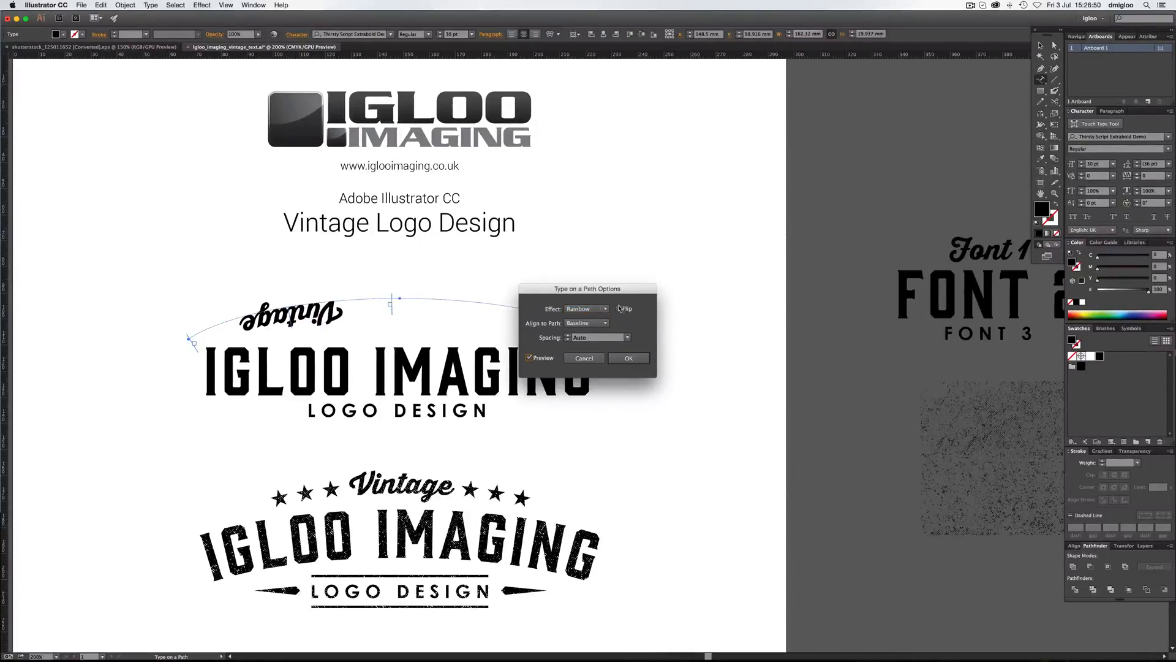
click(619, 309)
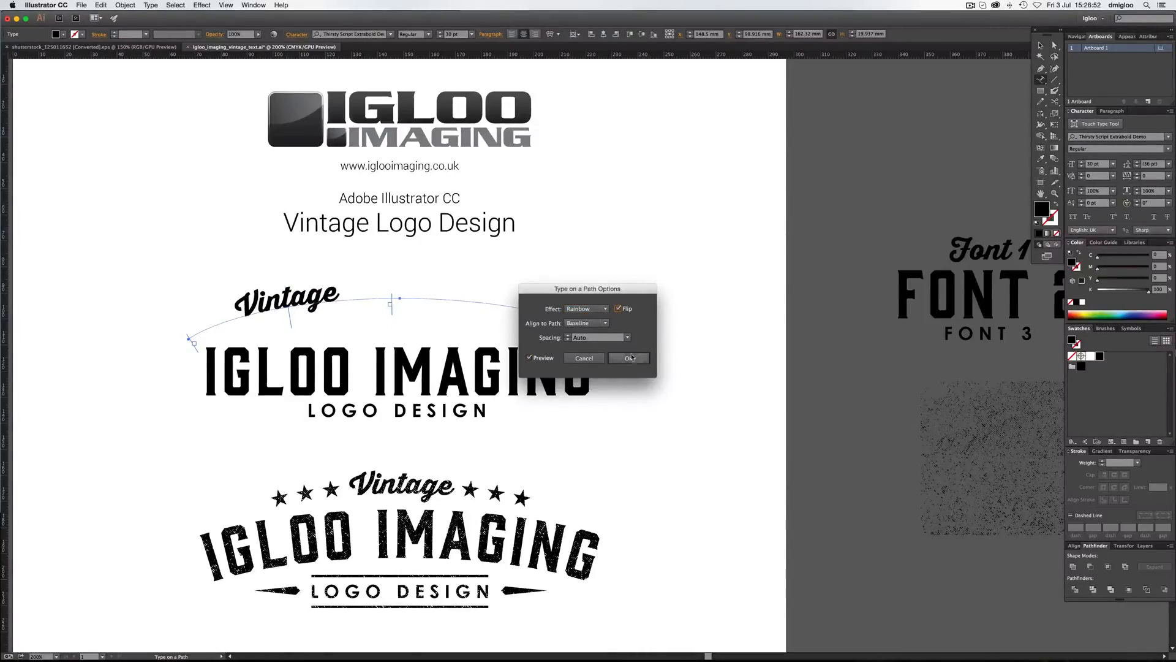
click(629, 358)
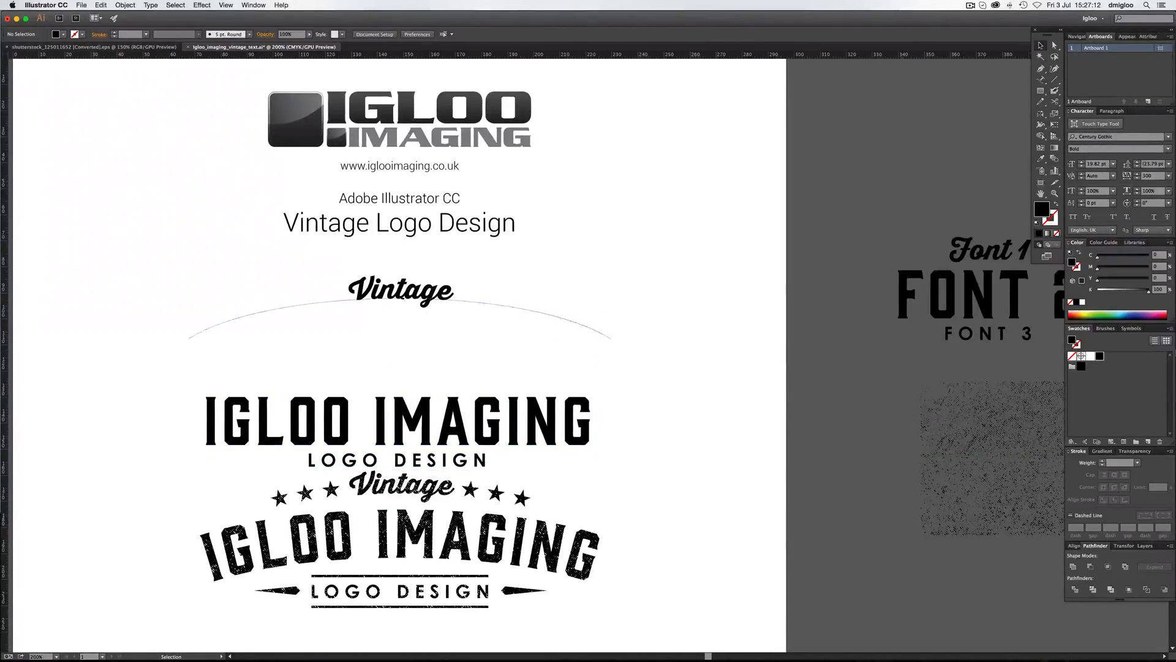
- Nudge the curved Vintage text down and move LOGO DESIGN up beneath IGLOO IMAGING
click(401, 291)
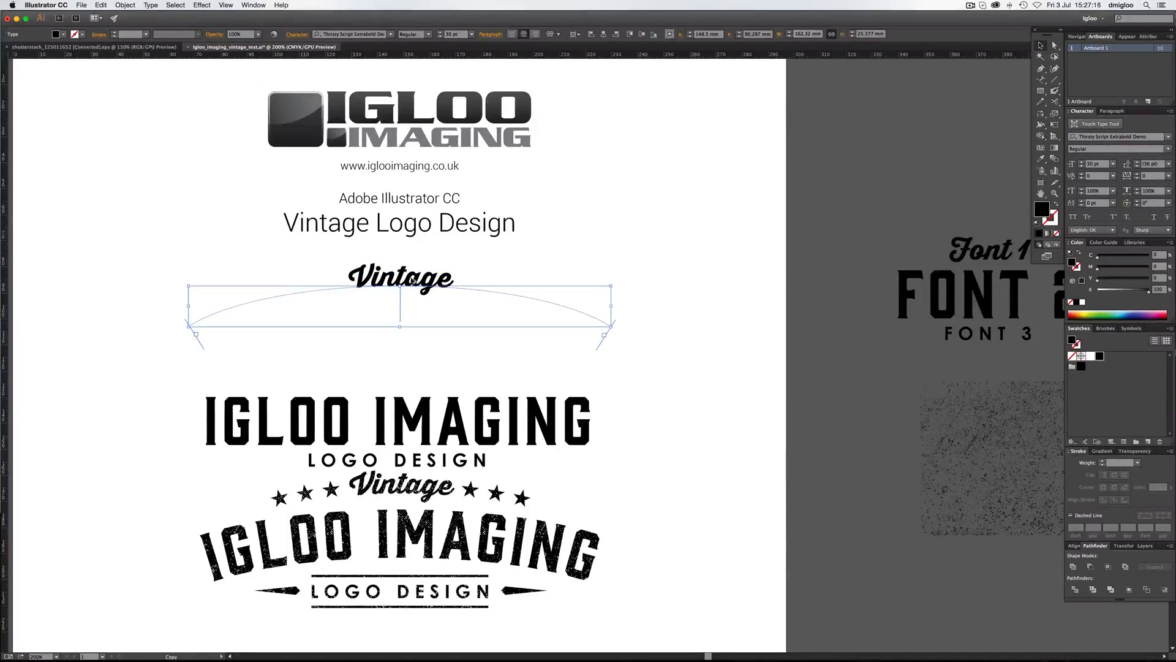
drag(400, 279, 399, 304)
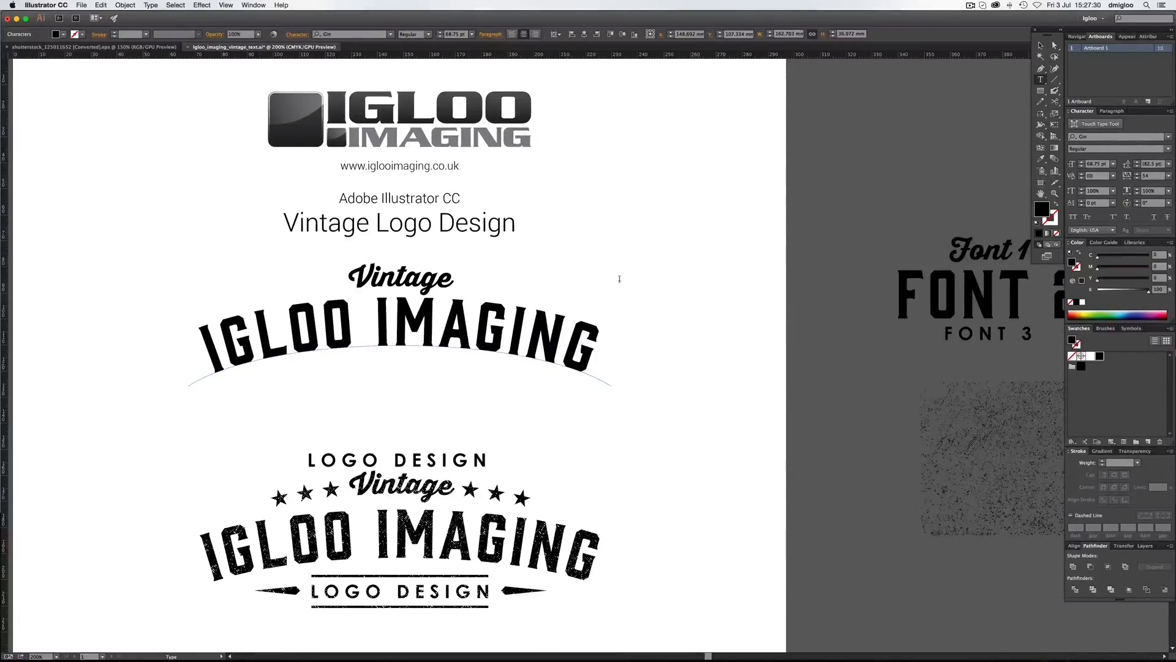
mouse_move(630, 301)
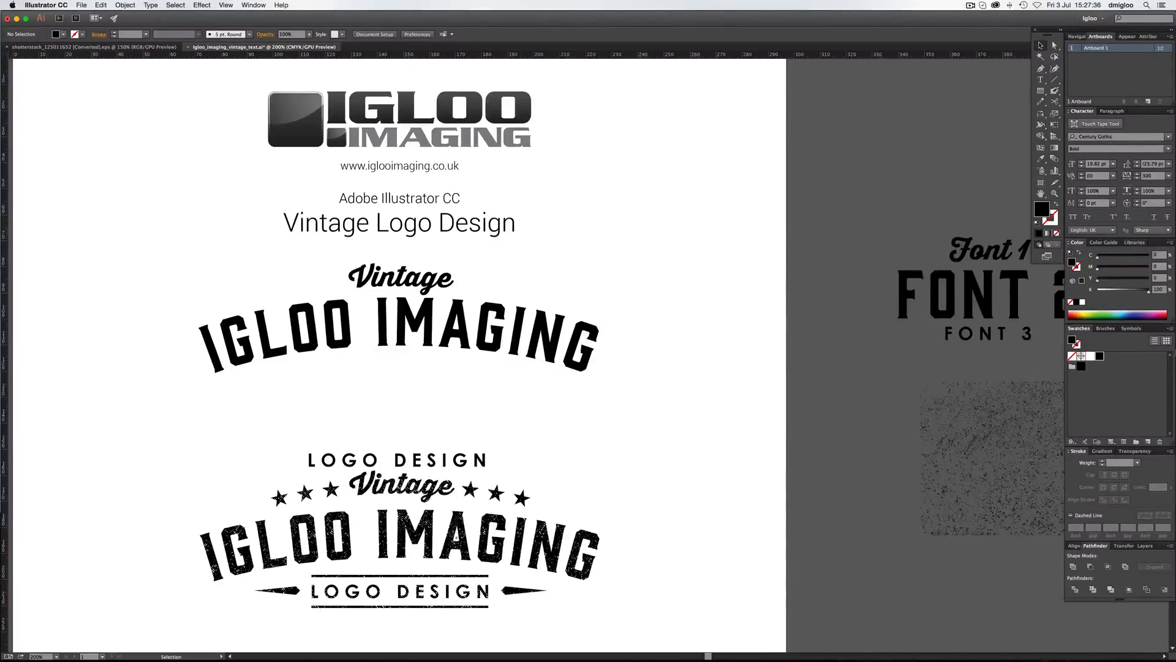
drag(398, 459, 398, 372)
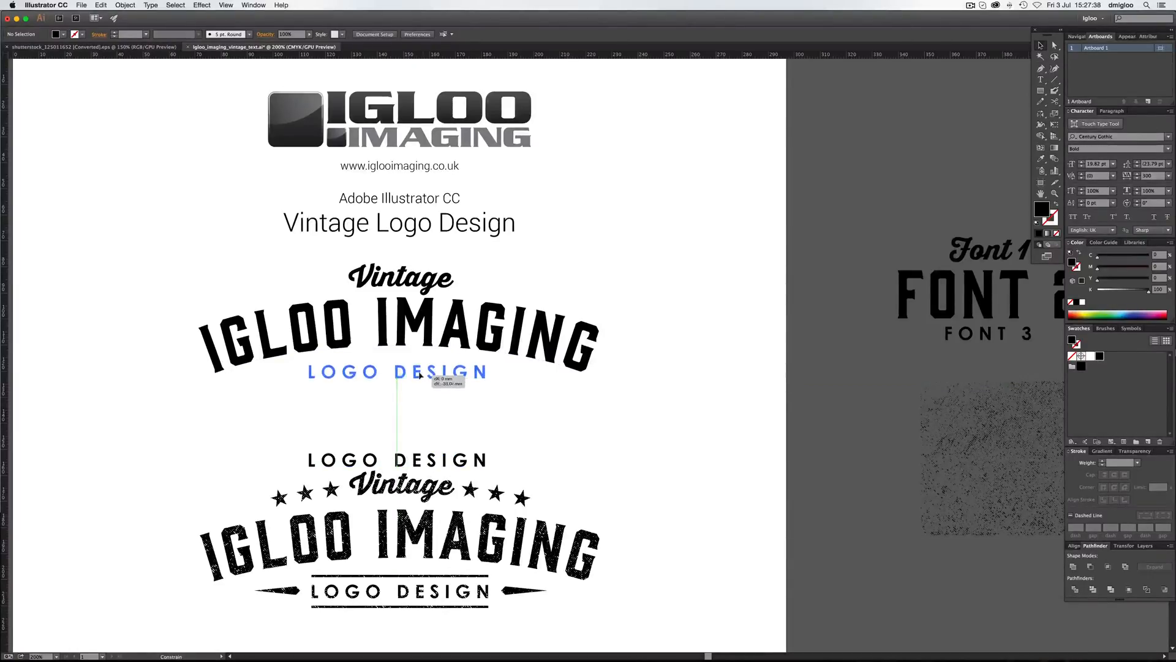
drag(399, 372, 399, 389)
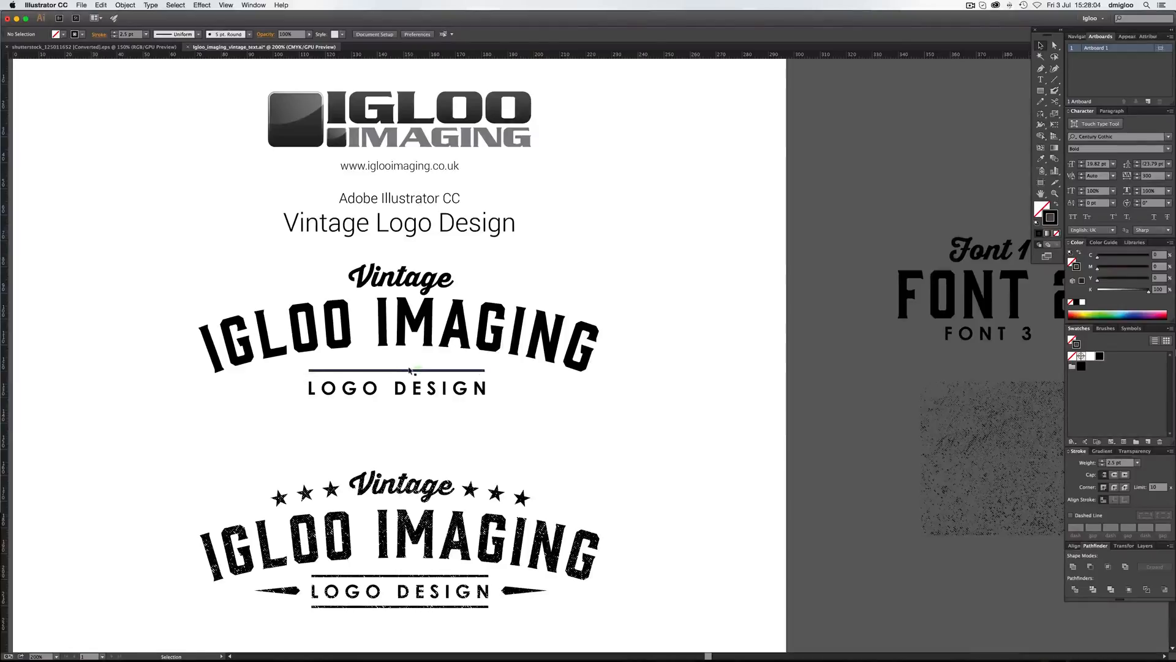
- Copy the rule above LOGO DESIGN to below it so the subtitle sits between two lines
click(397, 370)
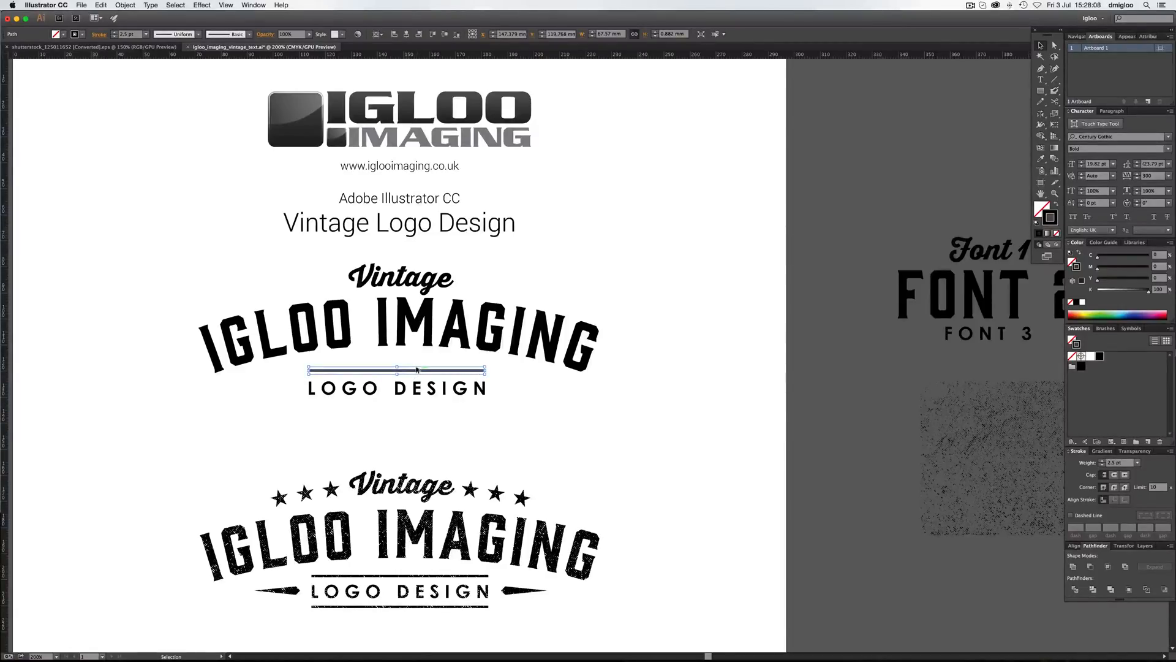
drag(396, 369, 396, 402)
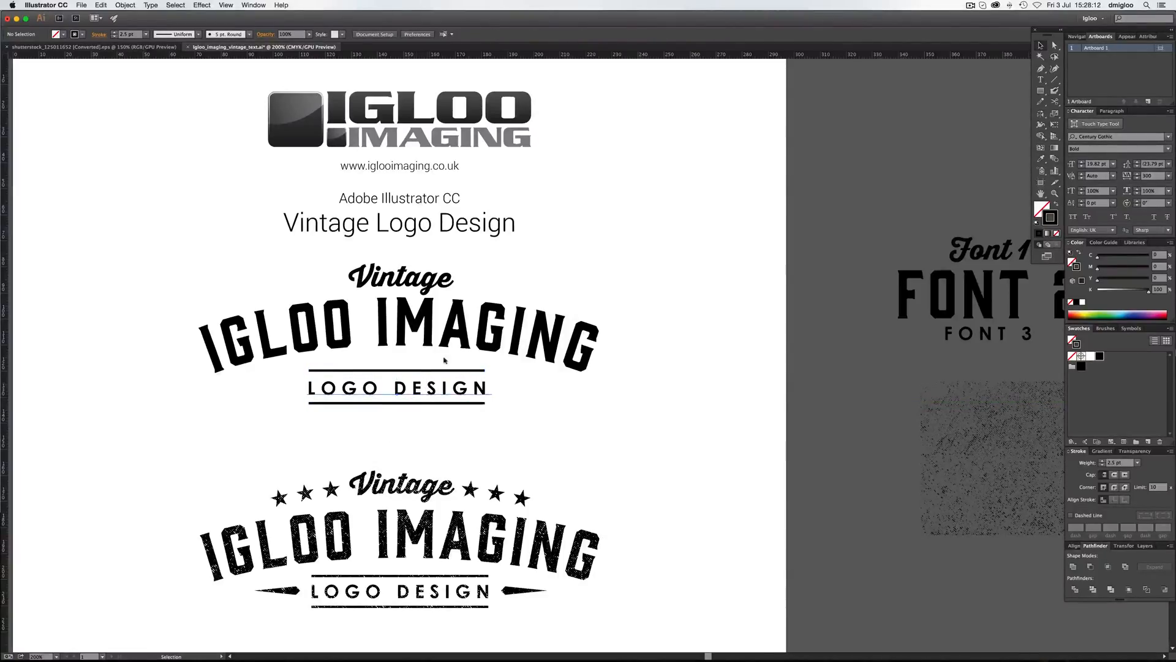
click(398, 387)
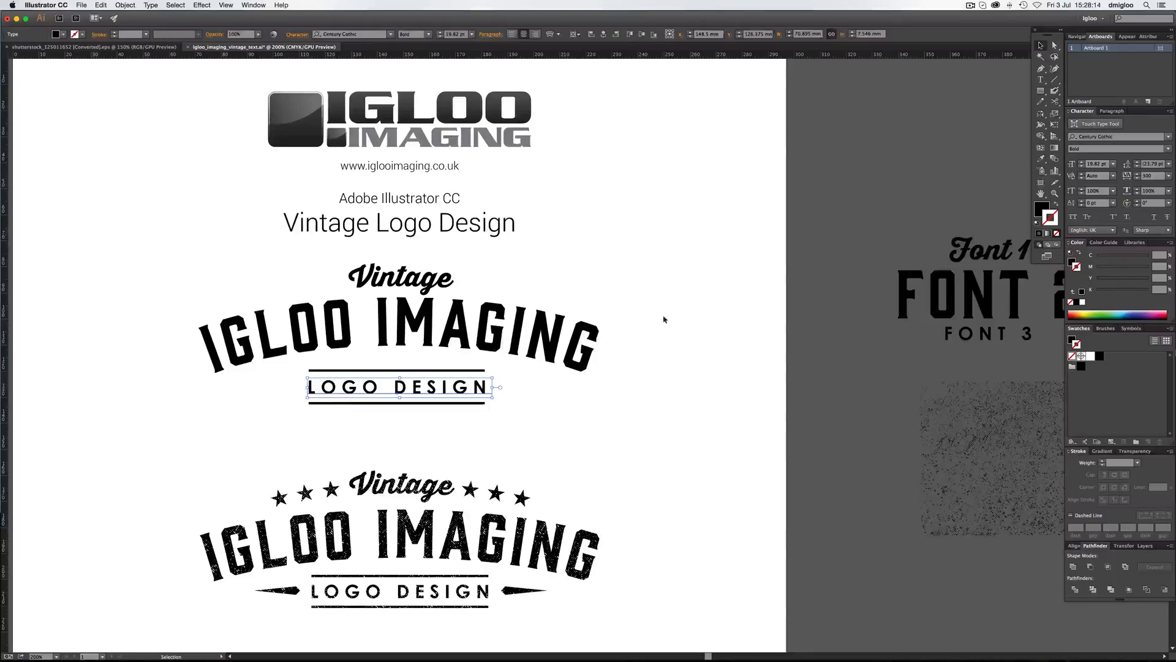
click(662, 318)
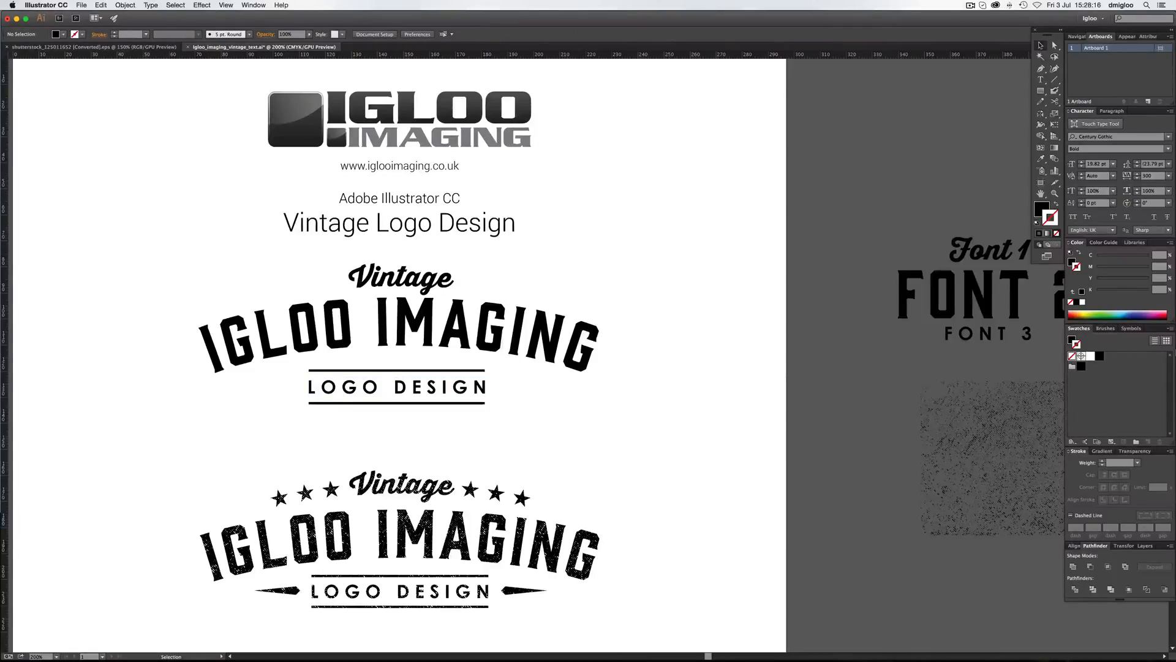
- Draw a small black square beside the title and rotate it 45° into a diamond
drag(646, 229, 787, 261)
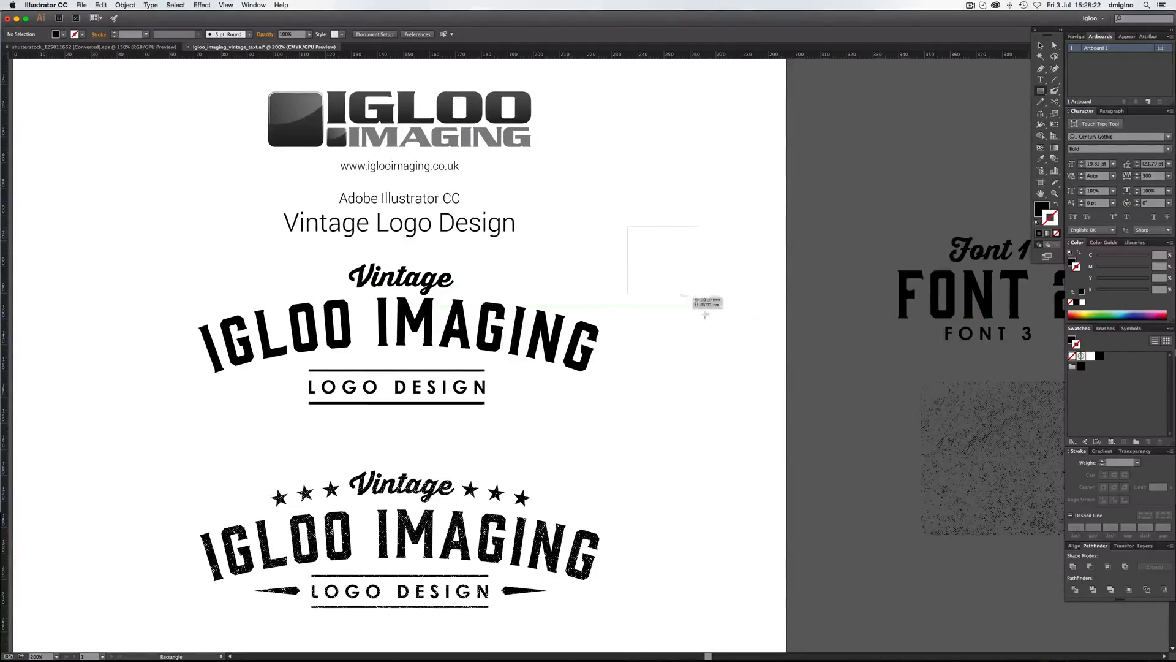
drag(629, 226, 668, 266)
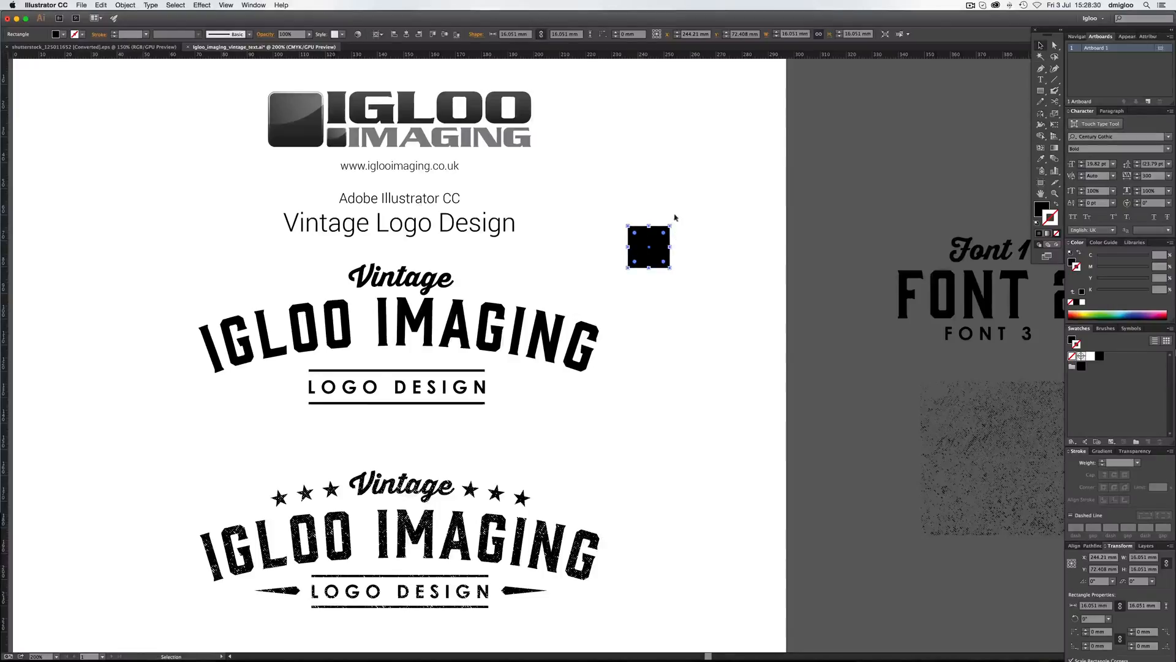
drag(671, 229, 678, 226)
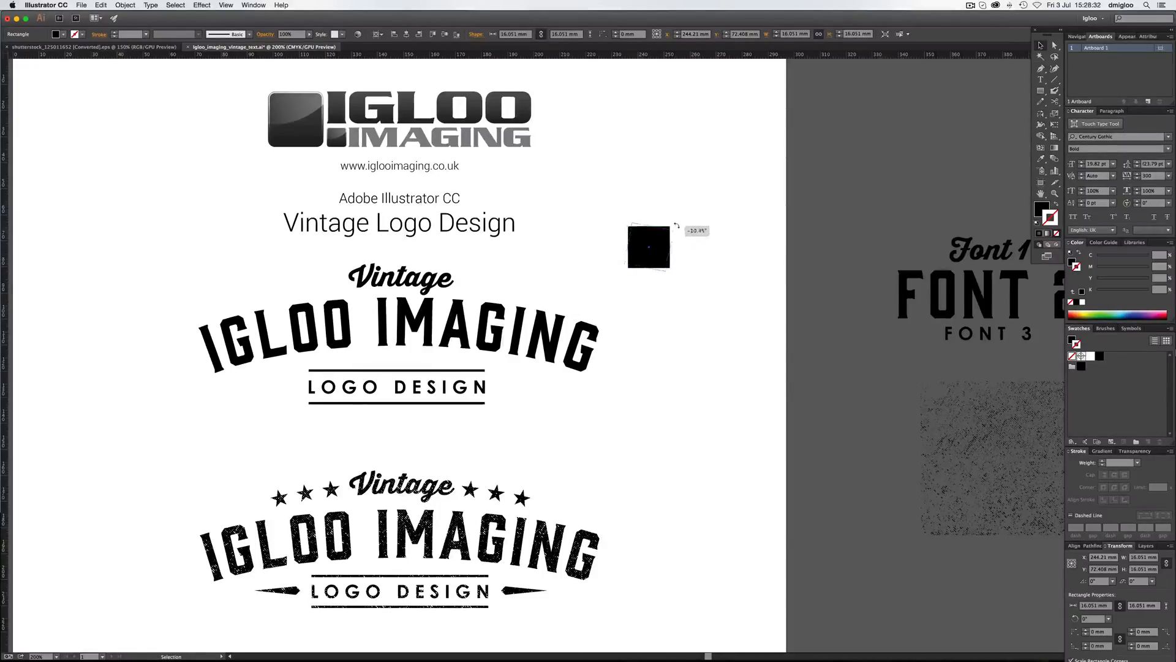
drag(676, 225, 653, 218)
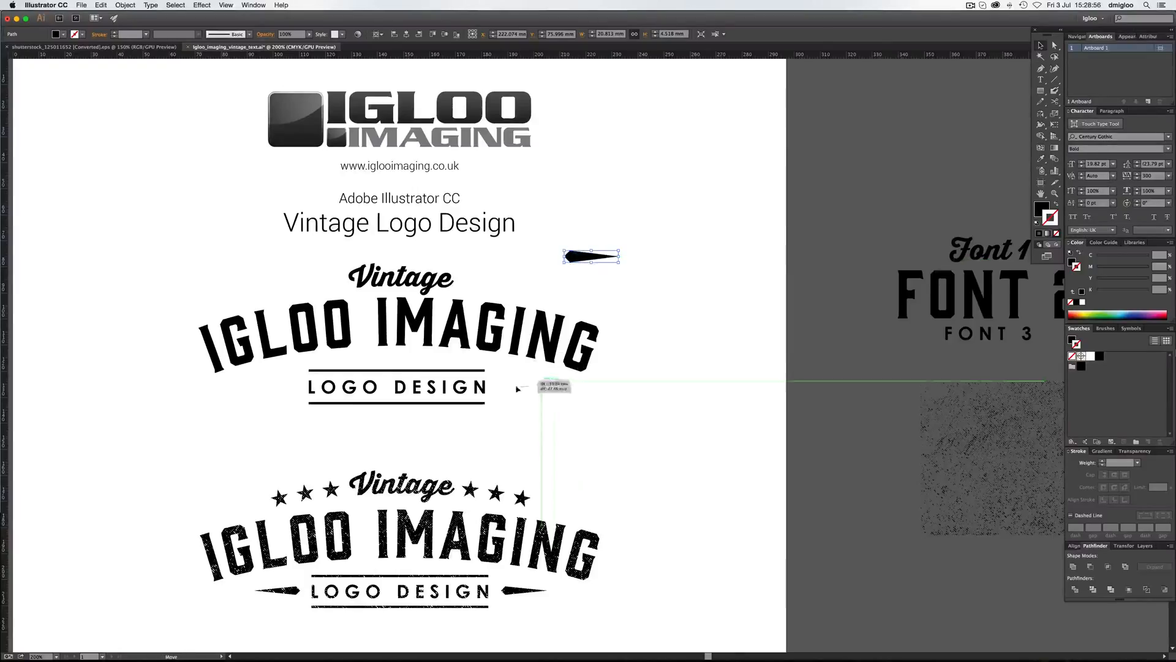
- Place the stretched spike shapes beside LOGO DESIGN and align them with the text
drag(591, 256, 522, 388)
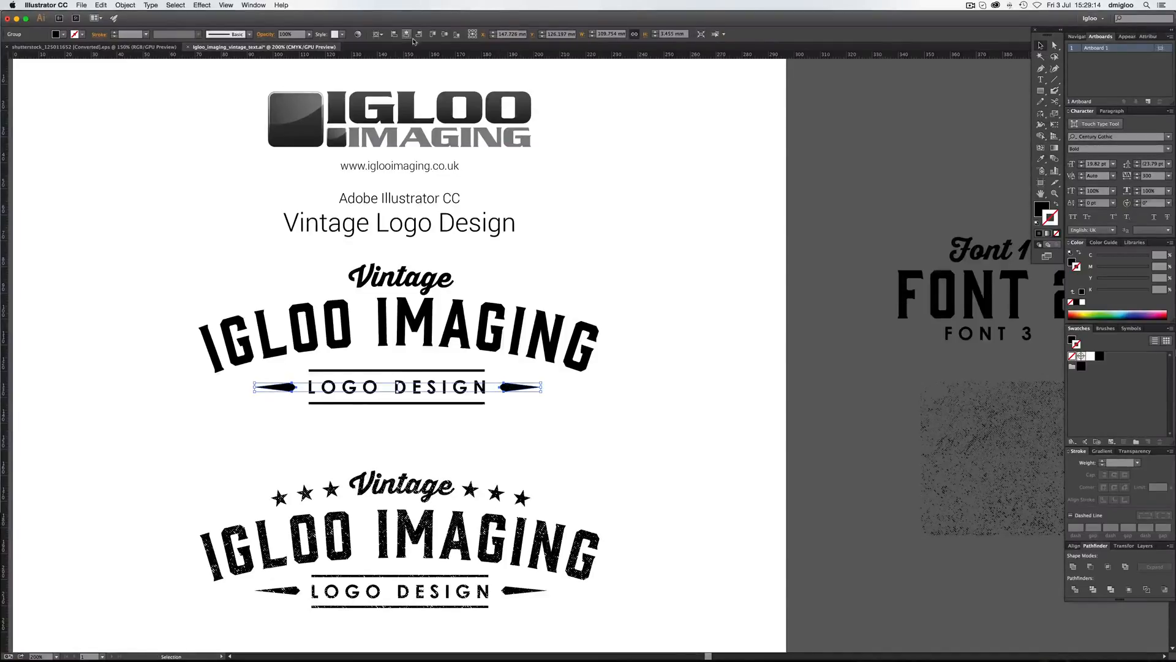
click(384, 426)
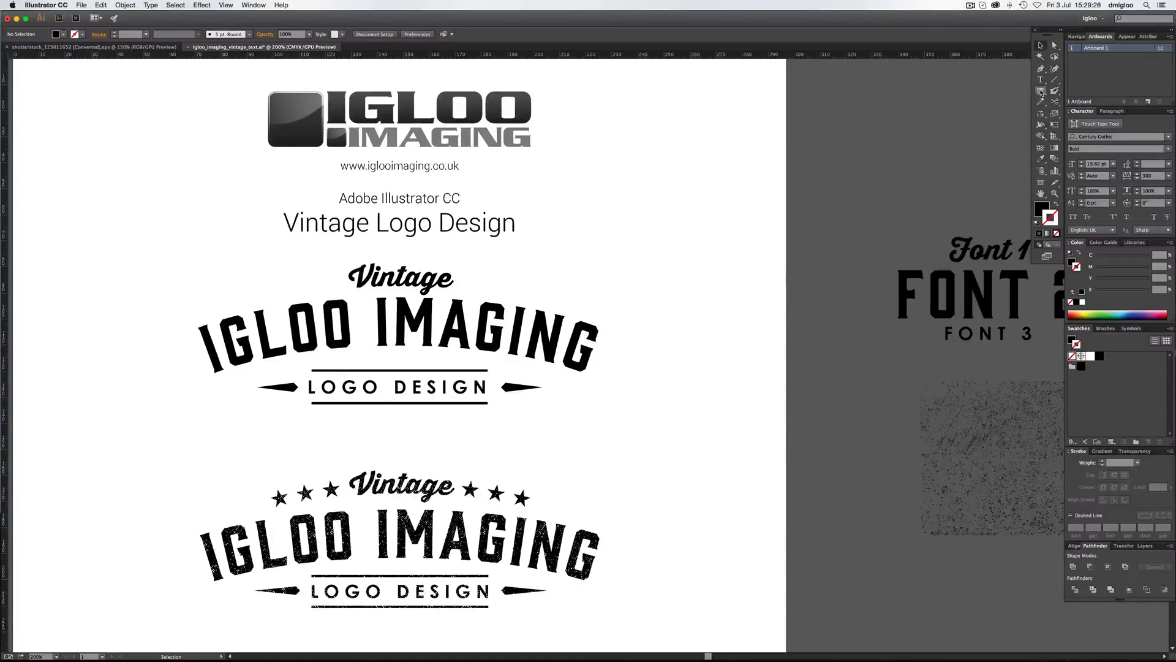
- Draw a small five-point star near the title with the Star tool
click(1041, 90)
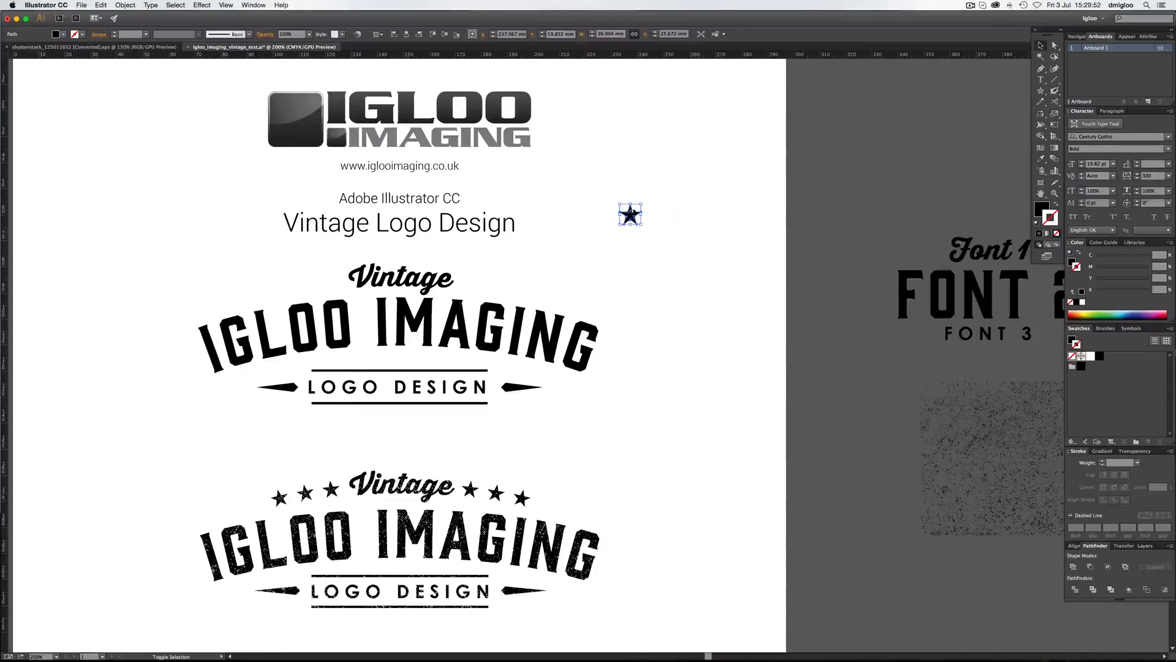
drag(629, 213, 328, 283)
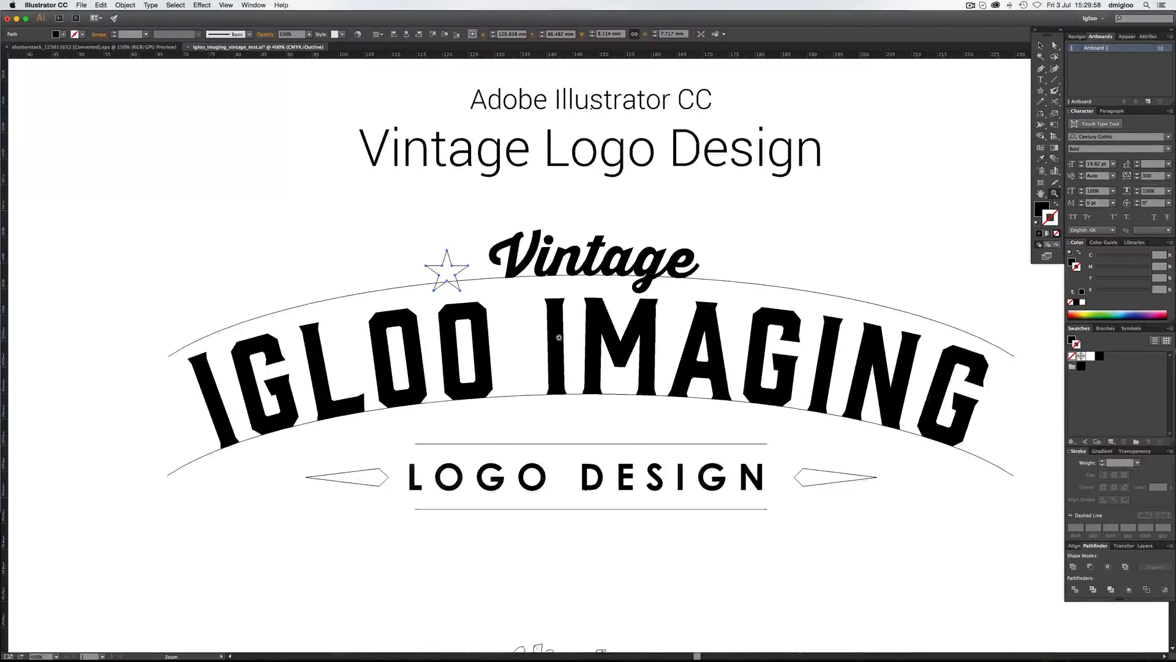
- Move the star left of Vintage, tilt it to the arc and copy two more along it
click(446, 272)
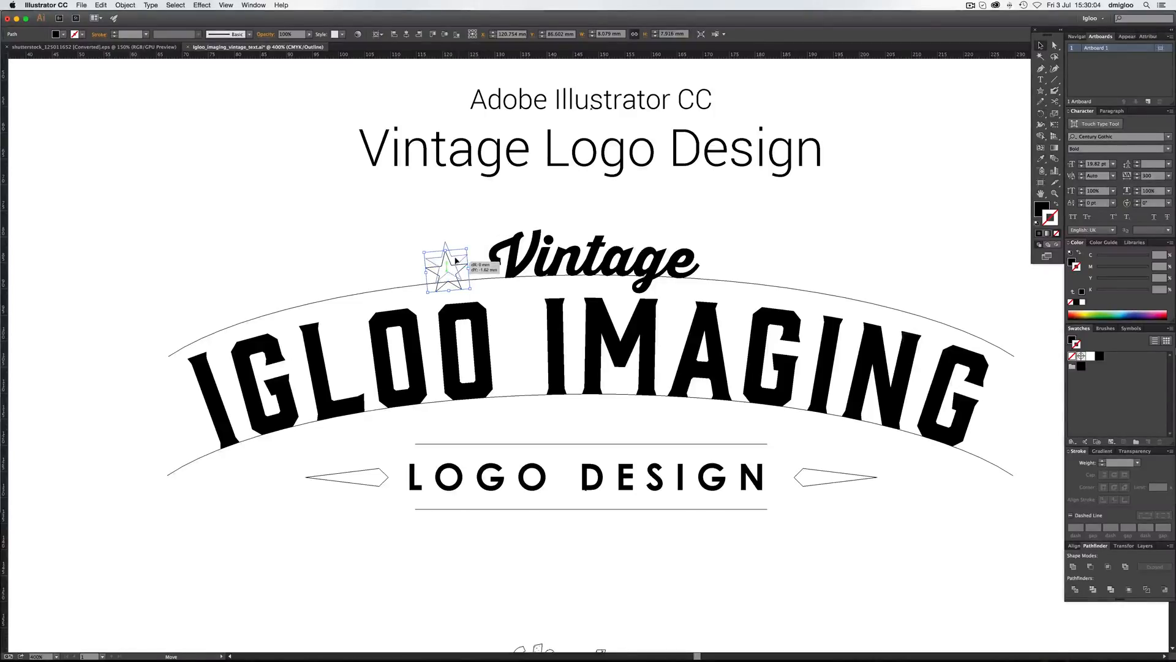
drag(449, 279, 450, 265)
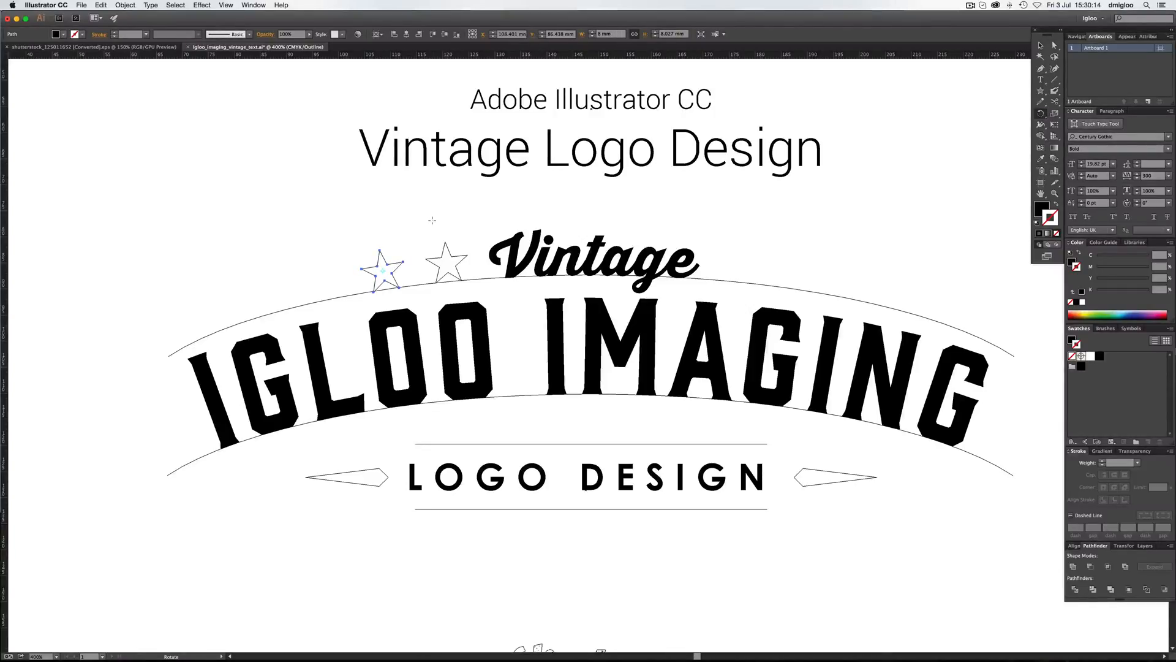
click(384, 268)
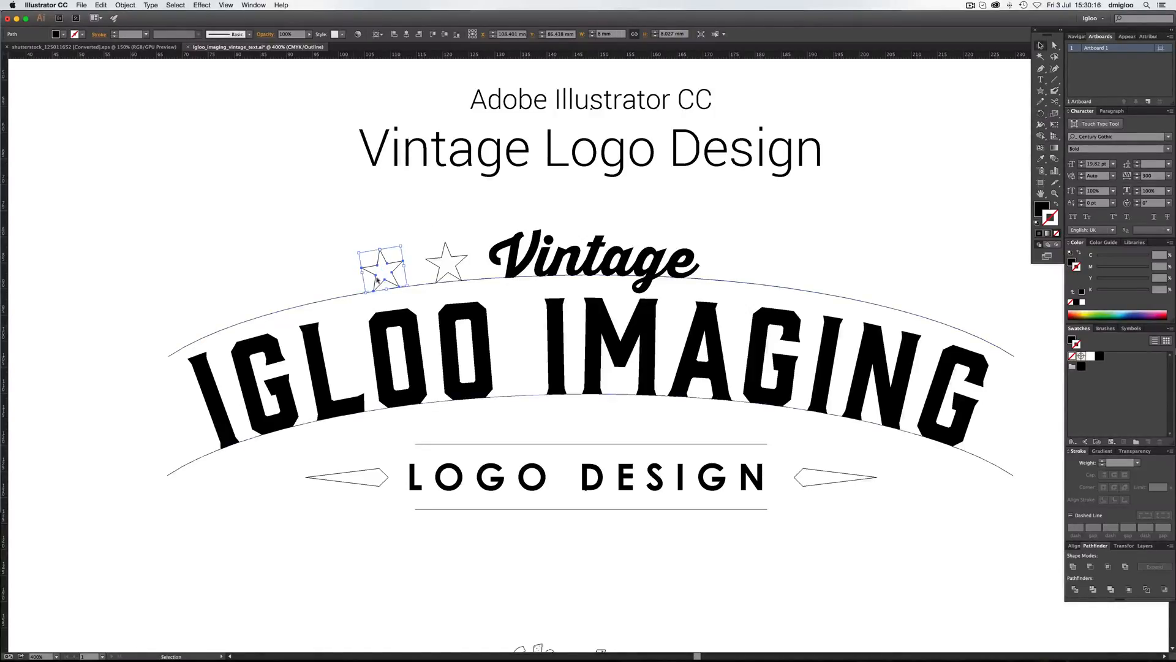
drag(383, 270, 329, 282)
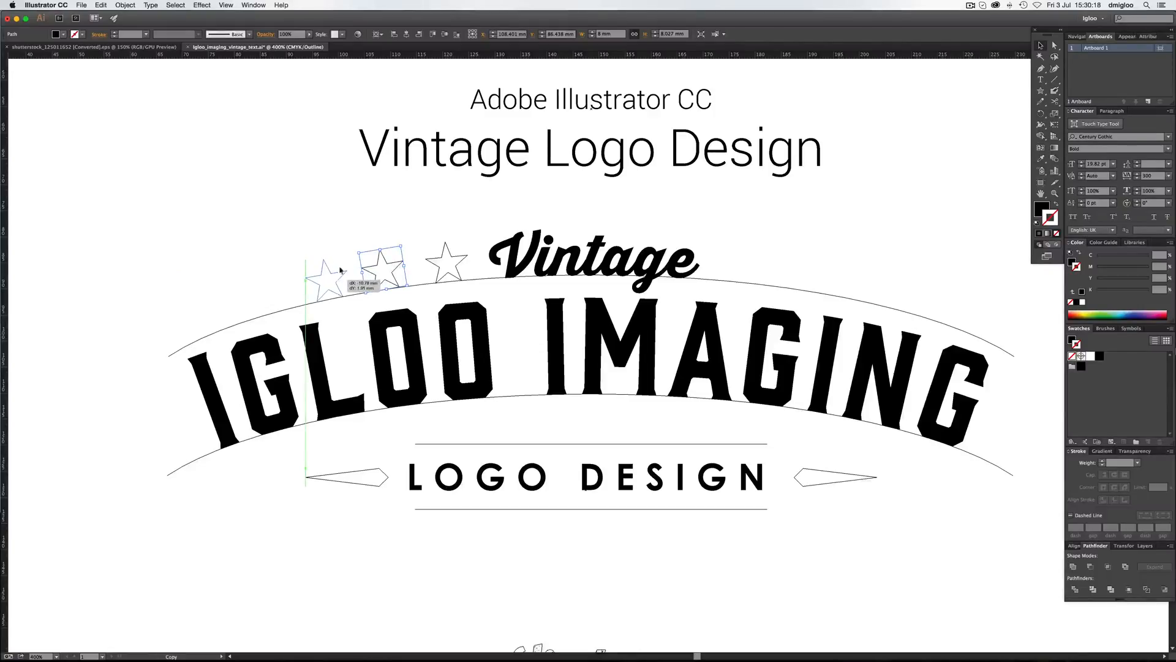
drag(386, 266, 315, 282)
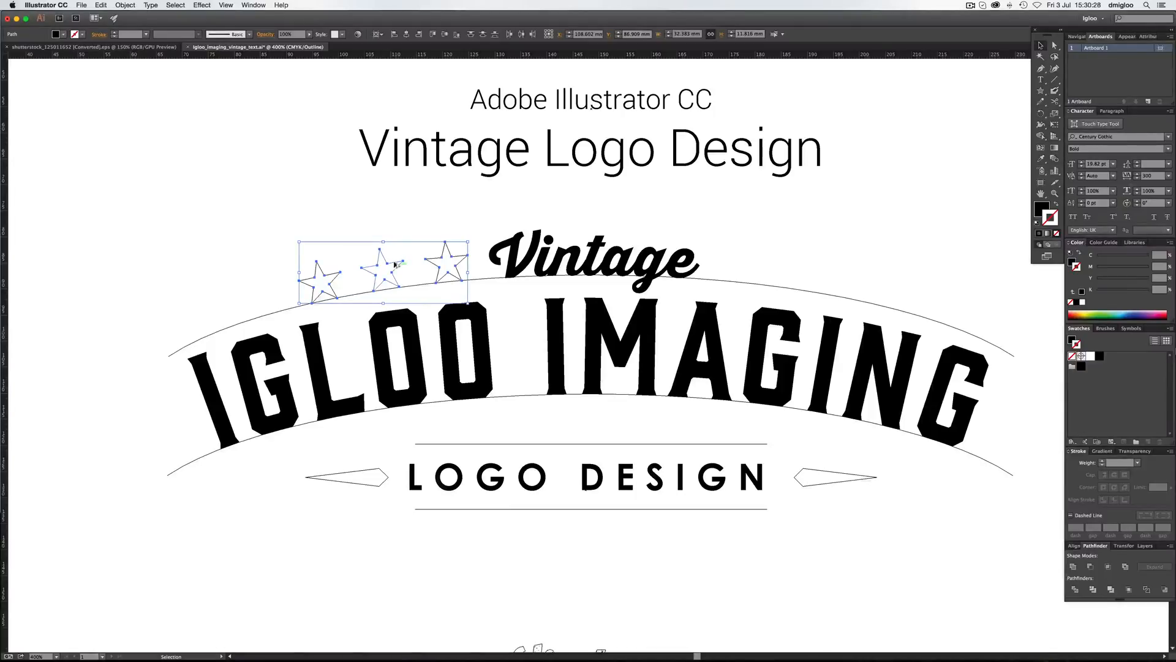
- Mirror the three left-hand stars onto the right side of Vintage
drag(383, 272, 795, 270)
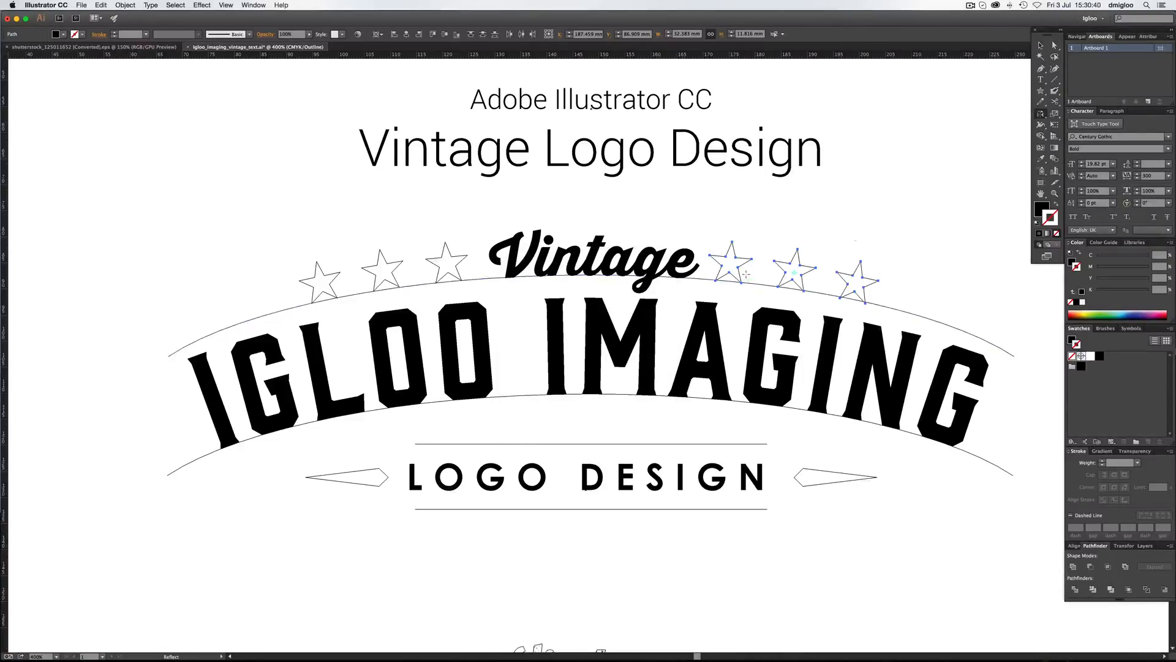
click(793, 271)
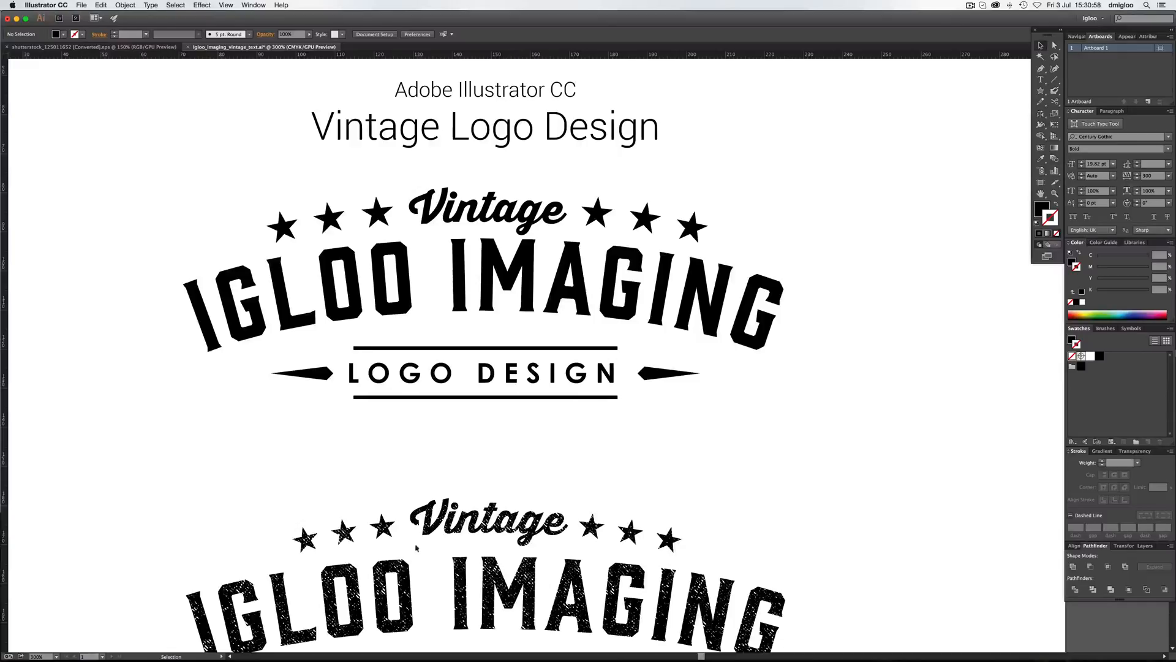
- Copy a grunge texture square from the Shutterstock sheet and place it beside the top logo
click(90, 47)
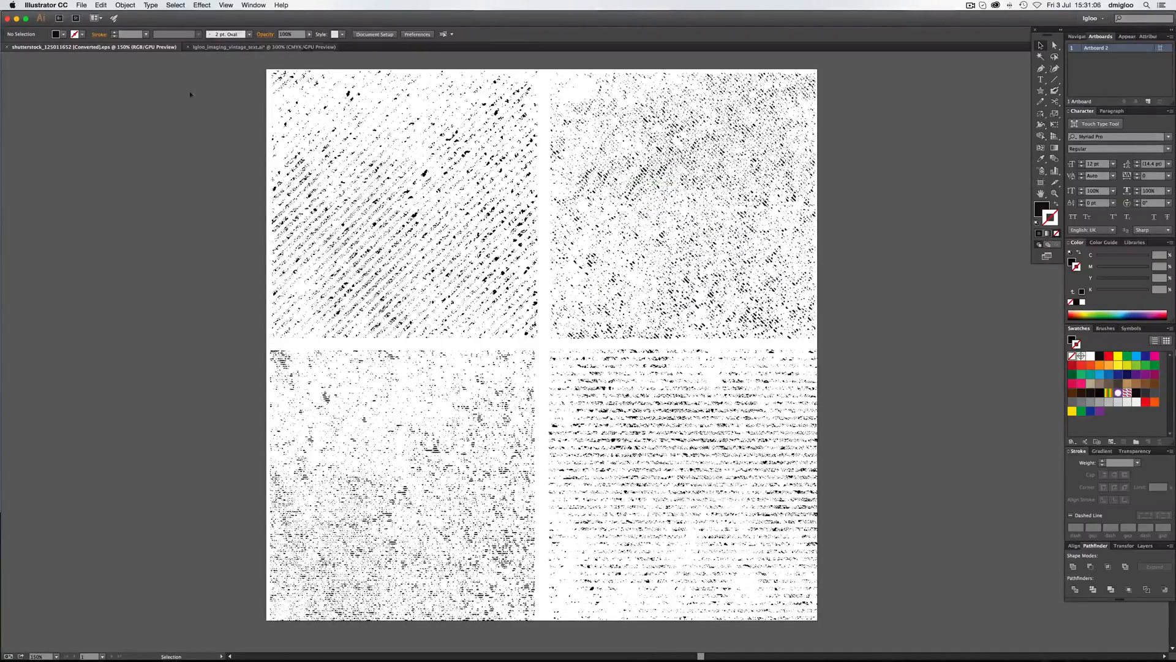
click(262, 47)
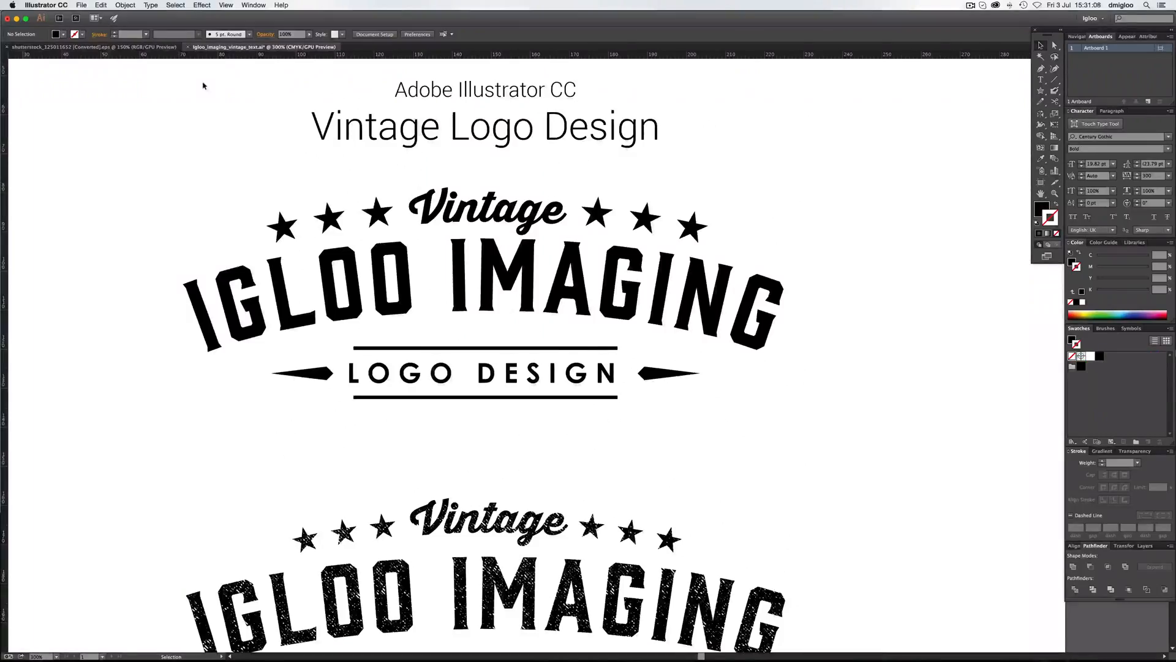
scroll(down, 3)
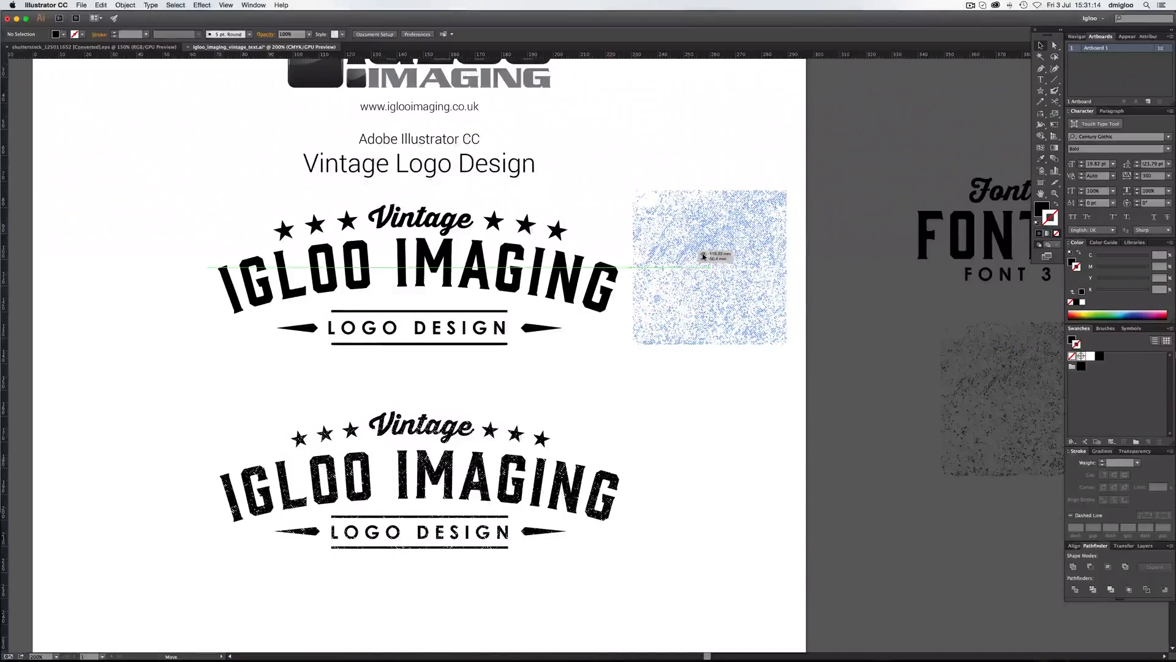
click(709, 266)
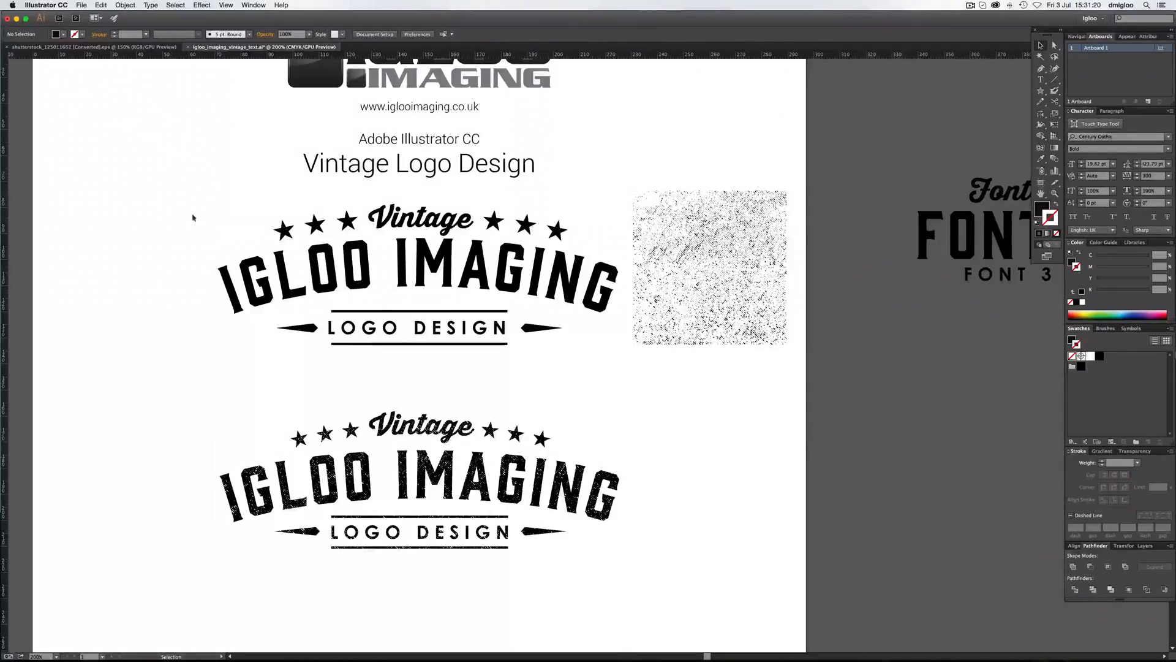
click(419, 282)
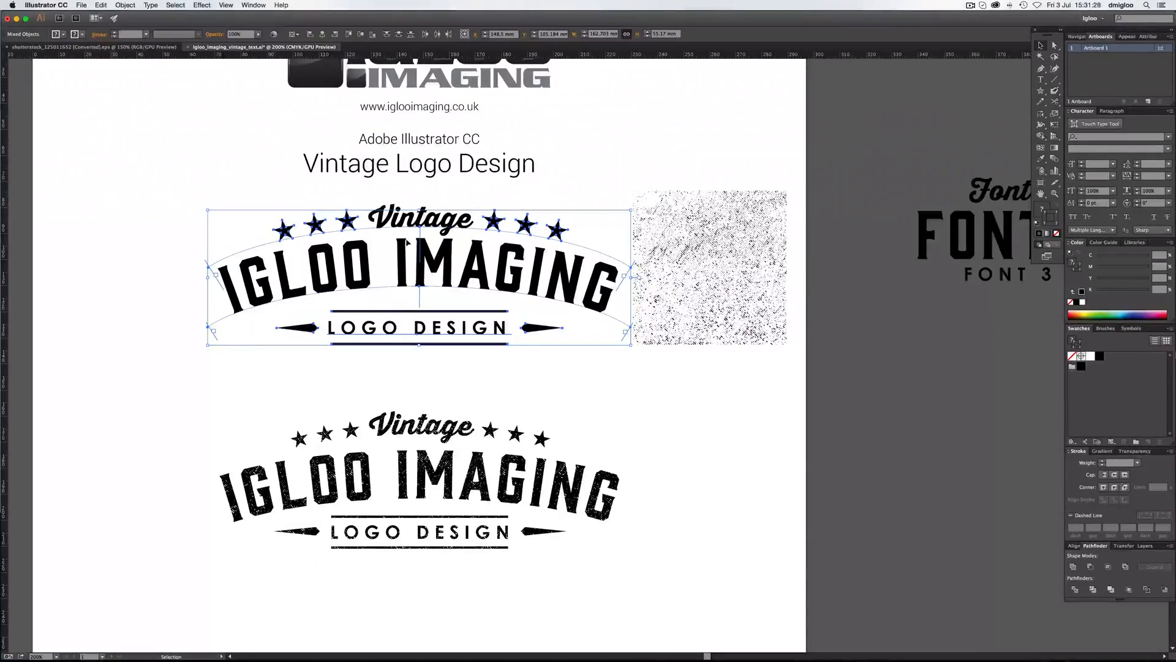
- Expand the whole top logo via Object > Expand with Object and Fill checked
click(125, 5)
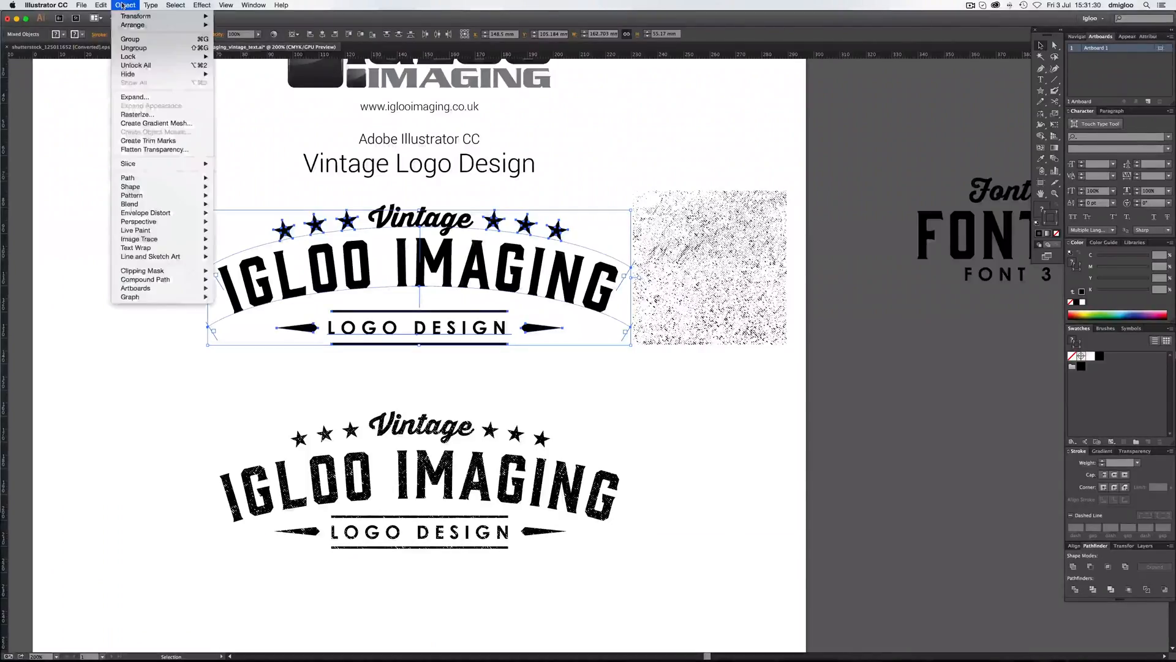
click(135, 96)
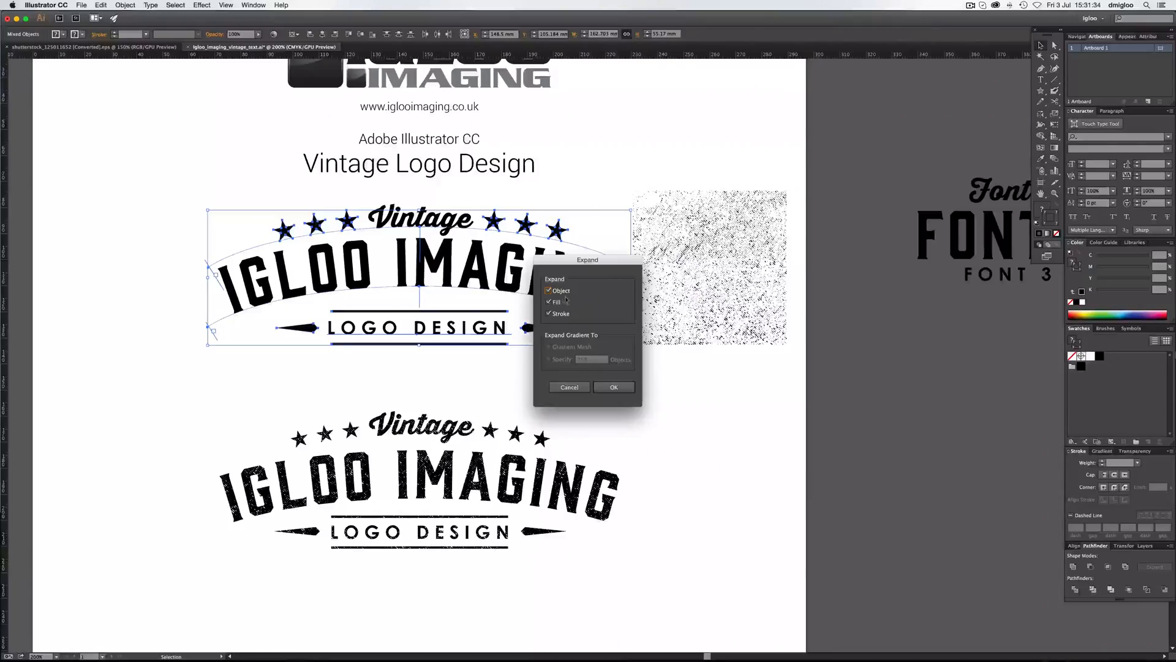
click(614, 386)
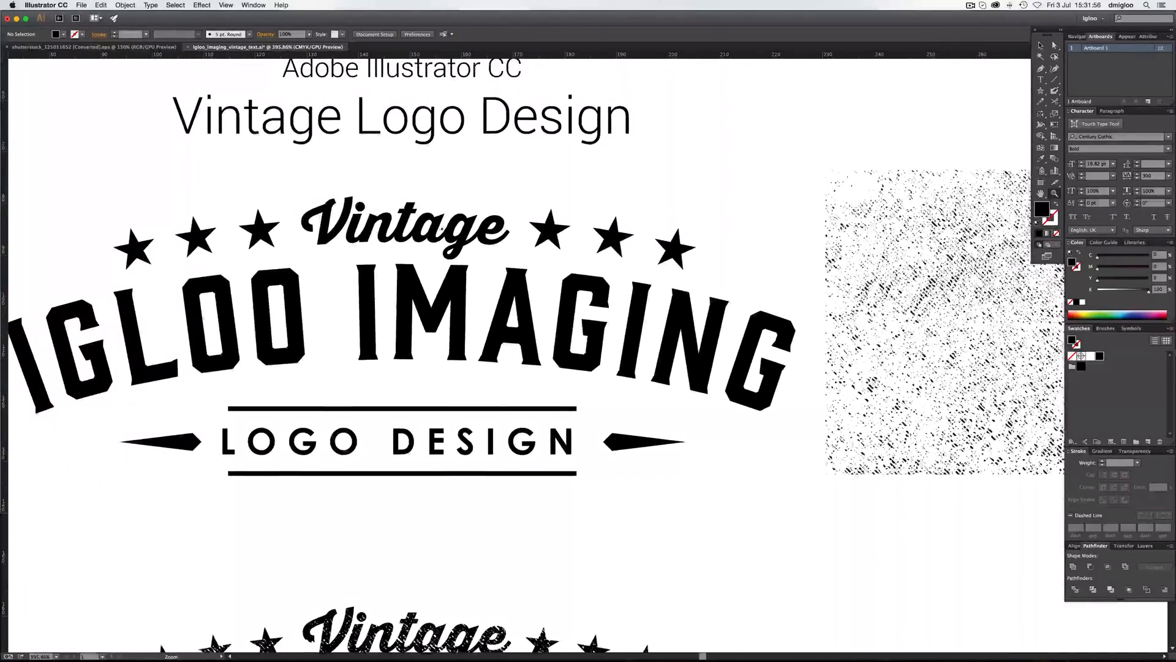
click(403, 225)
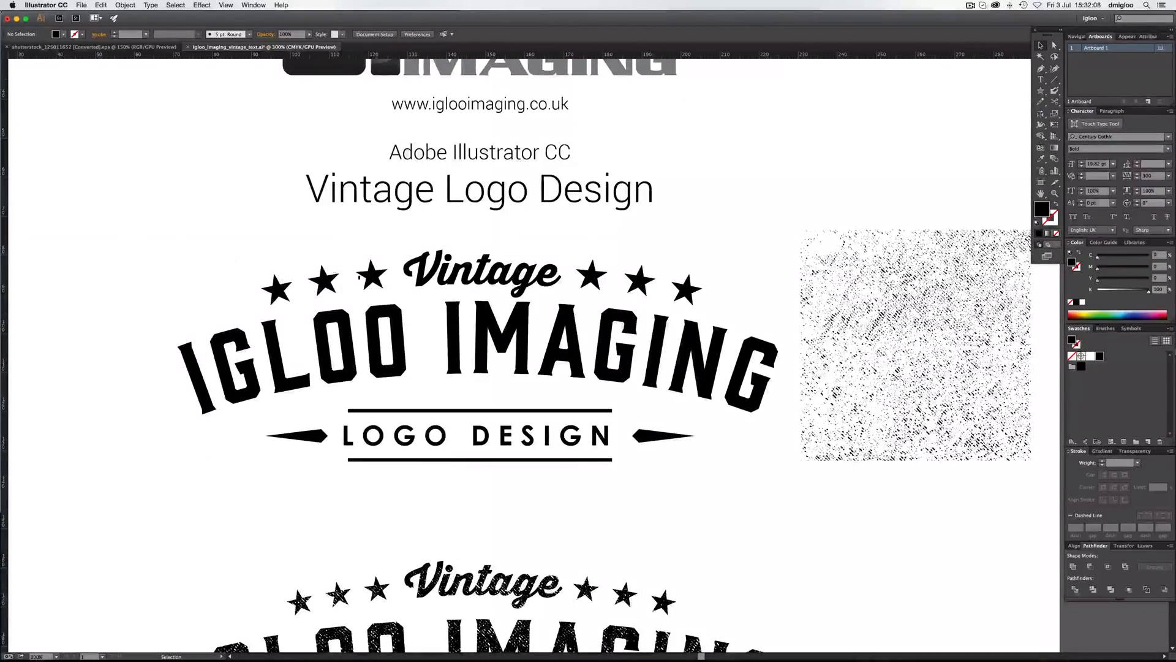
click(321, 282)
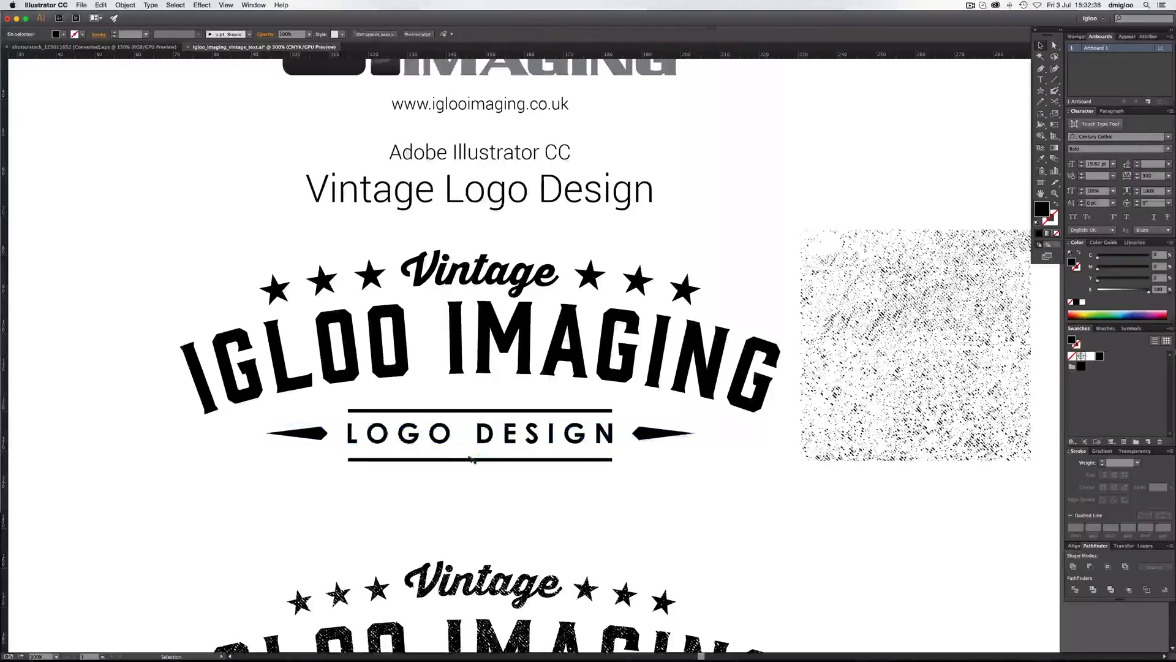
click(480, 459)
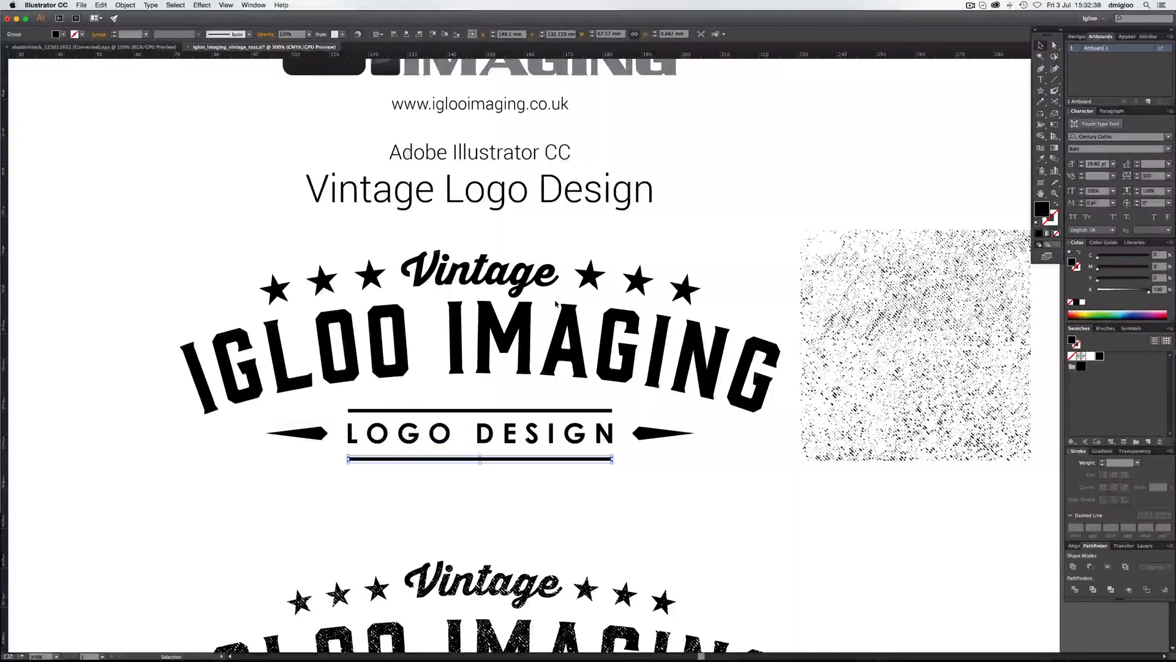
click(423, 518)
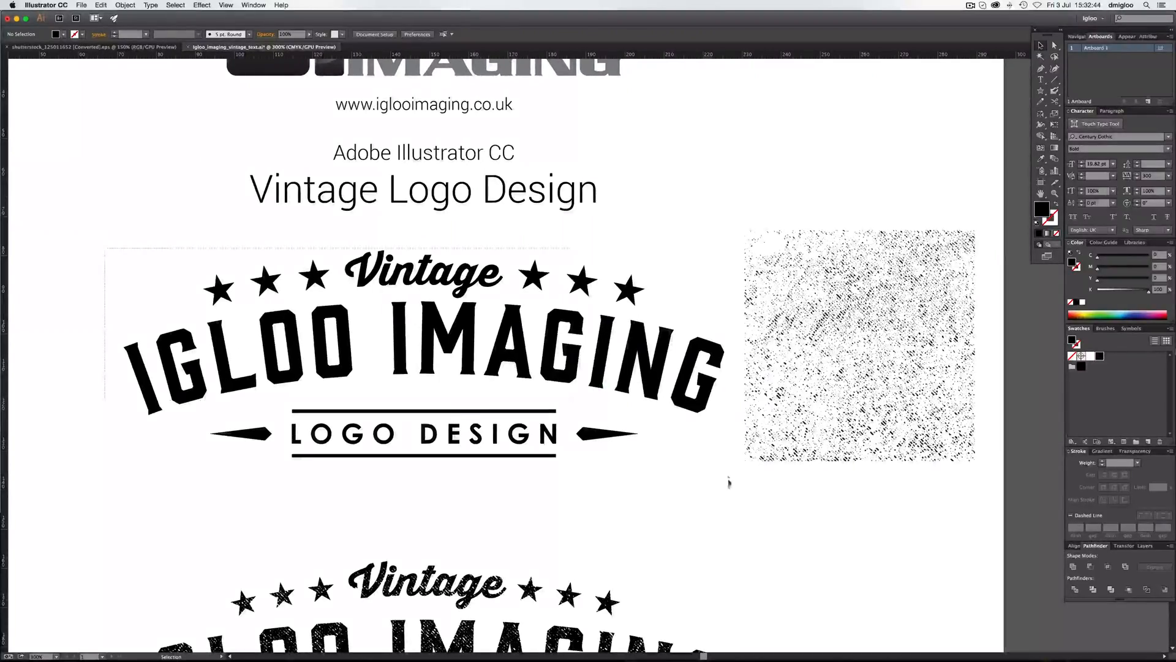
- Combine the expanded top logo's pieces into one compound path via Object > Compound Path > Make
click(424, 353)
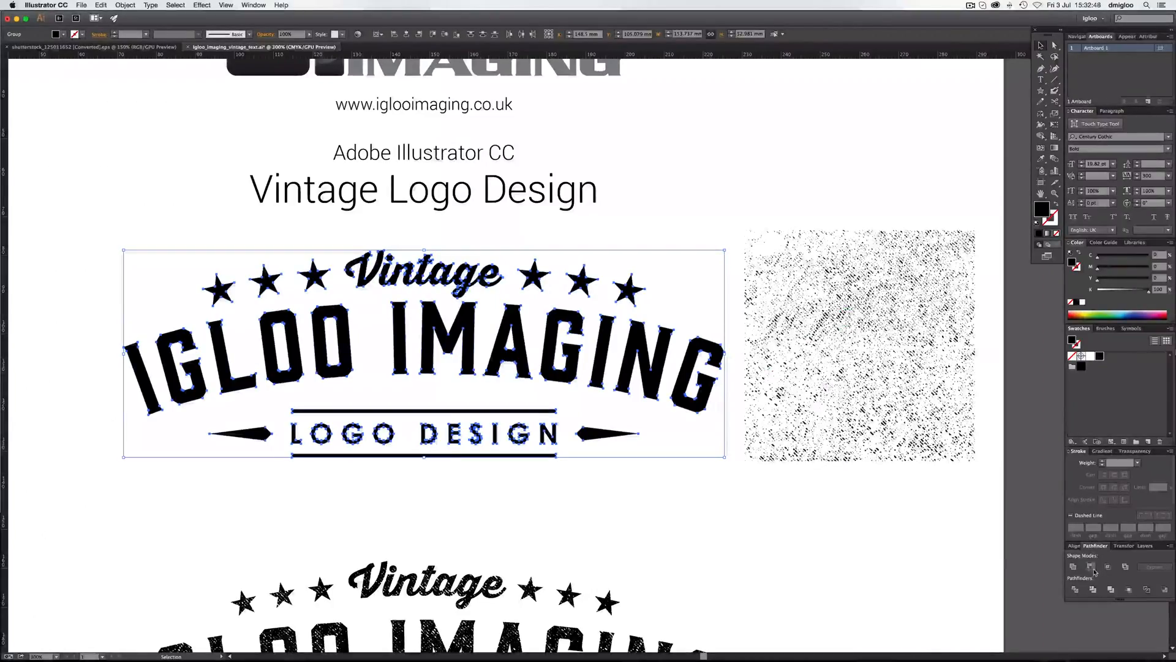
mouse_move(1092, 566)
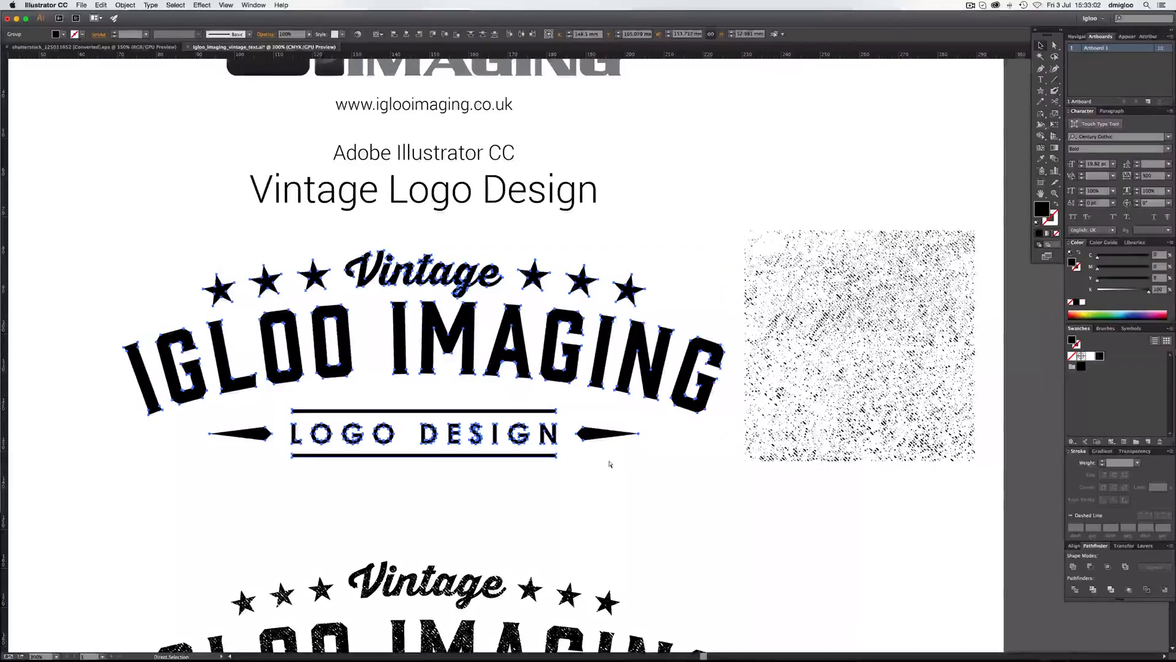
click(125, 4)
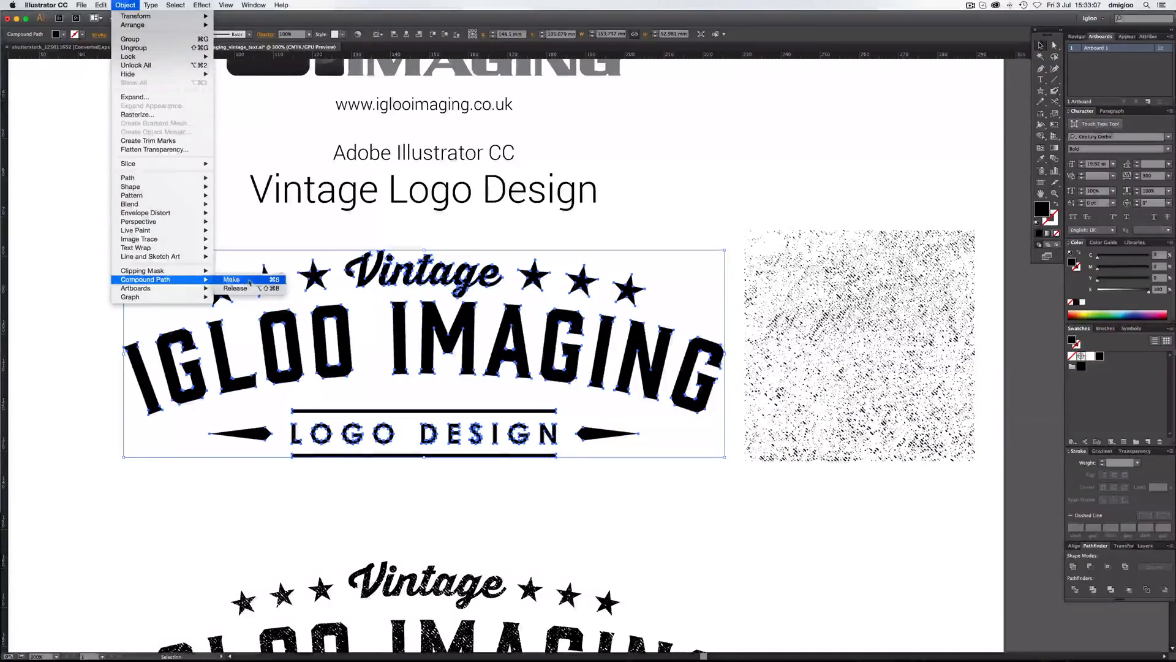
mouse_move(235, 288)
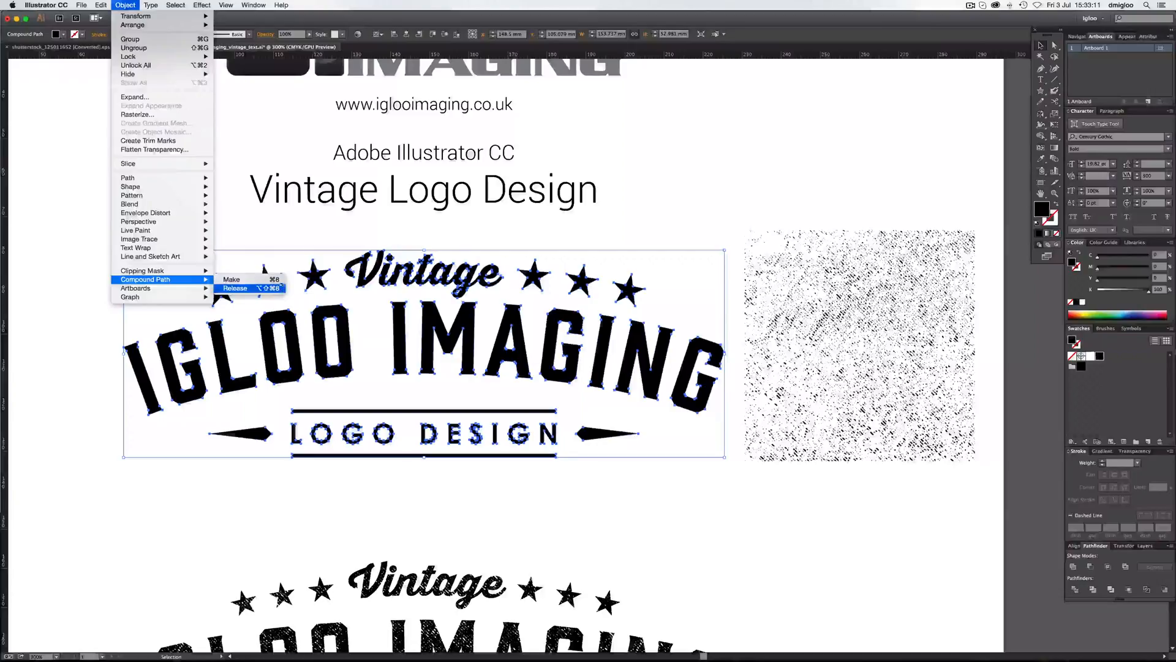
click(234, 288)
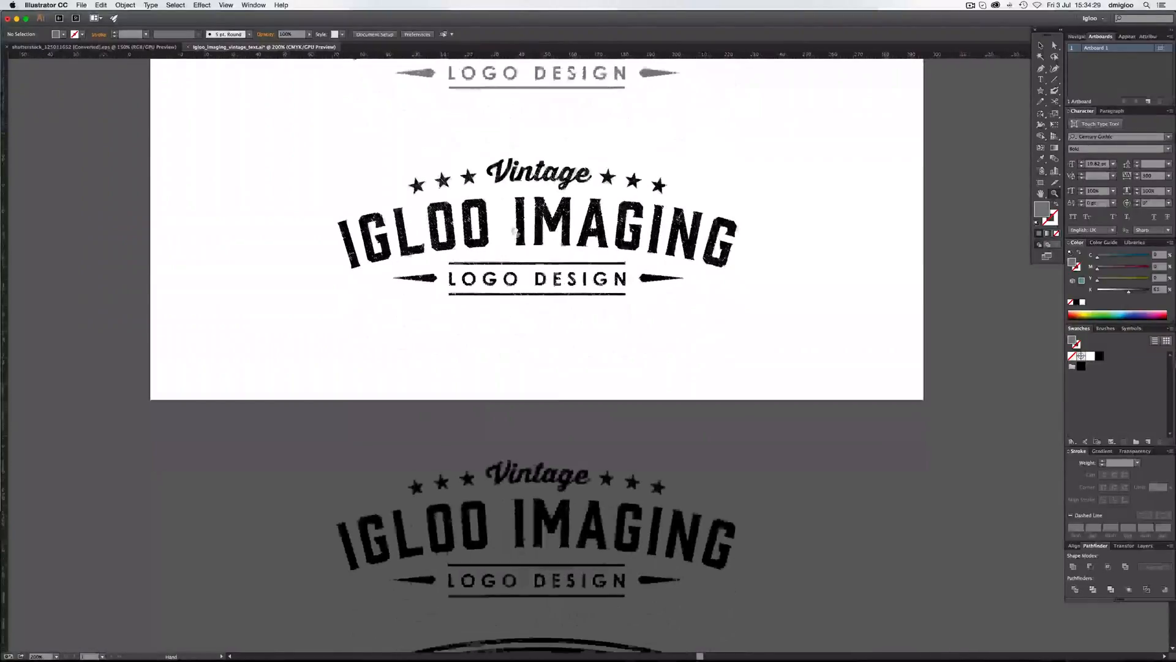
- Scroll down to view the distressed top logo and the oval badge version below it
scroll(down, 3)
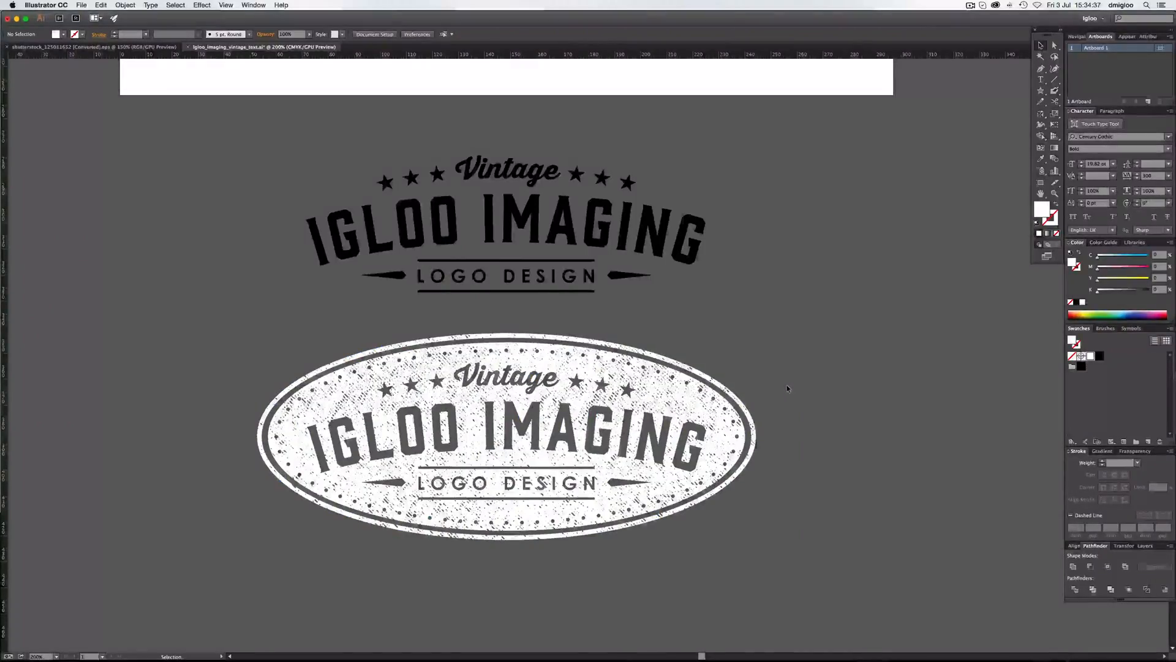
mouse_move(763, 392)
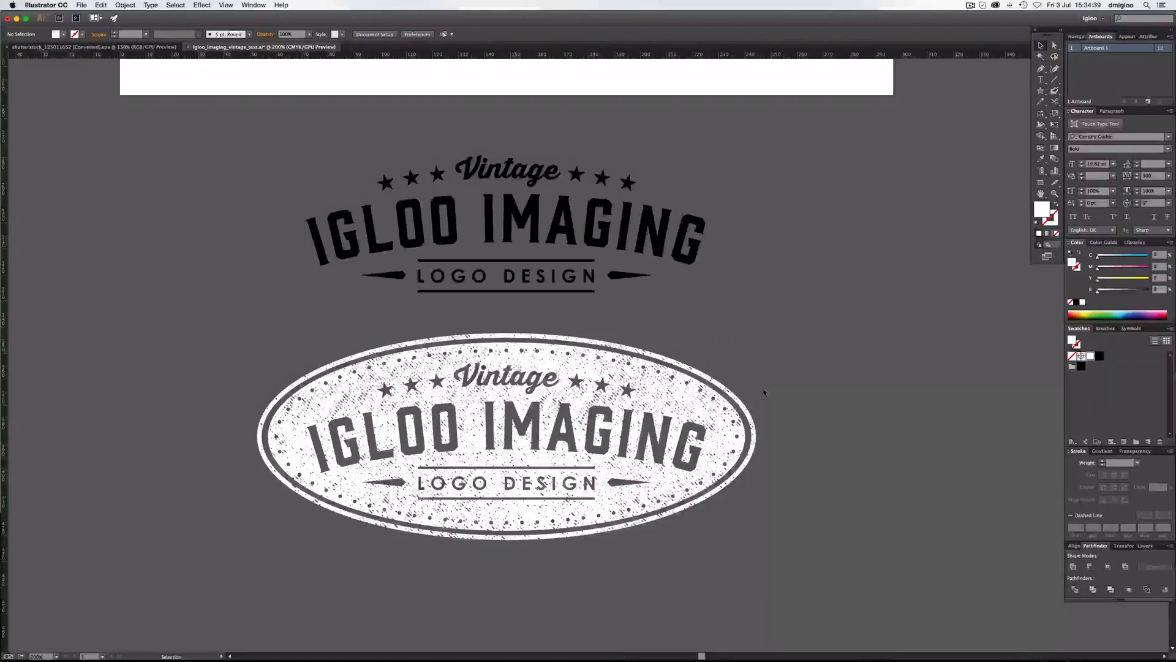